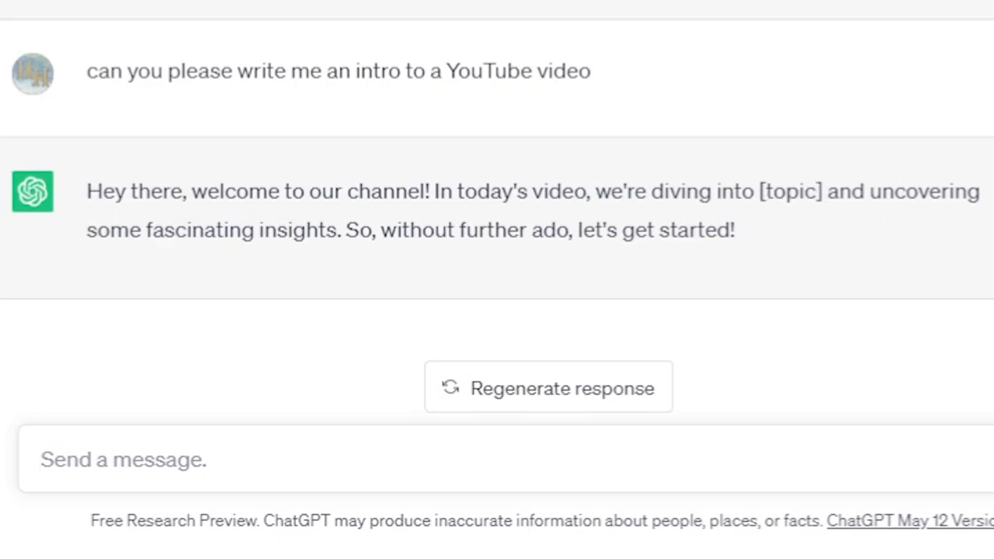
Start a blank new chat, leaving the YouTube intro conversation behind.
left_click(124, 460)
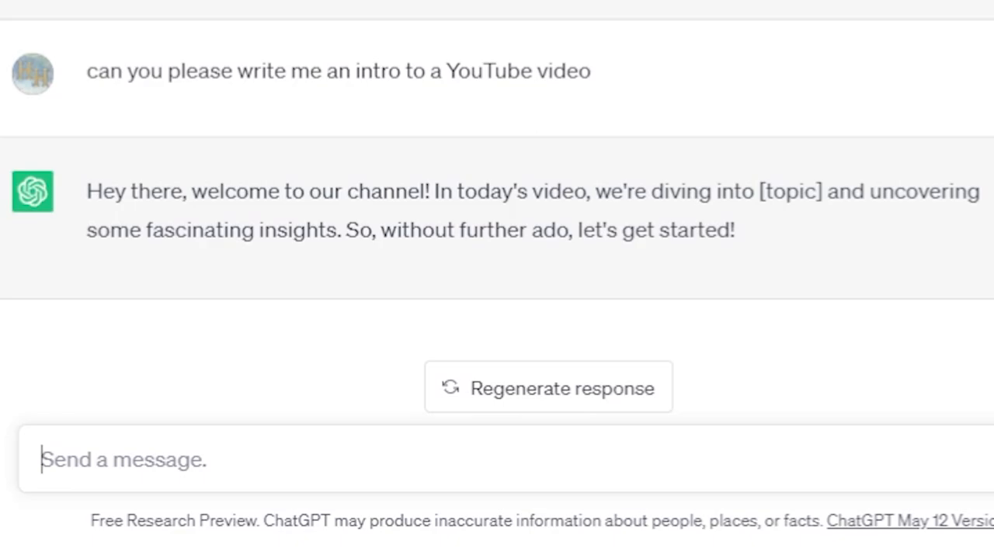
left_click(40, 15)
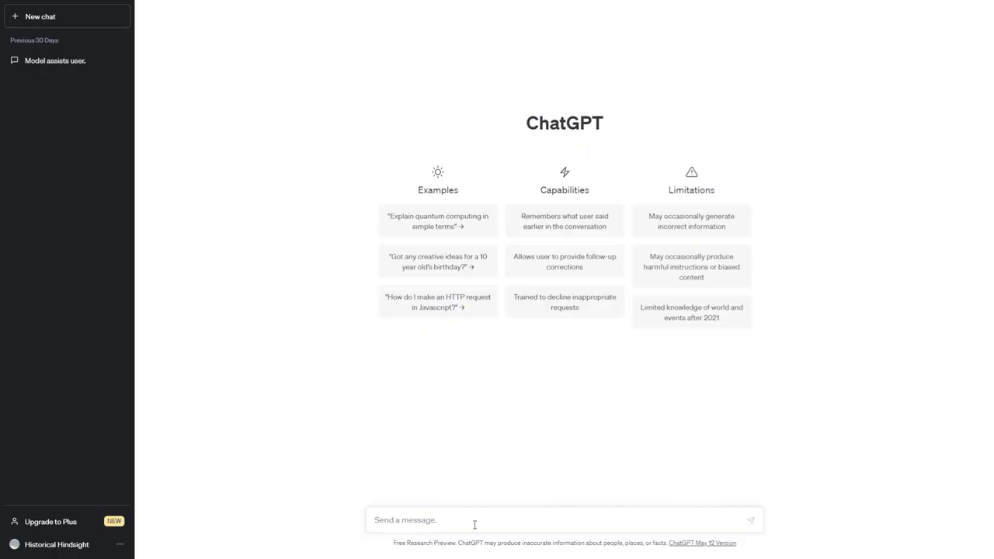
Draft the prompt: an alternate history where Germany wins World War 1, in less than 400 words.
type("ca")
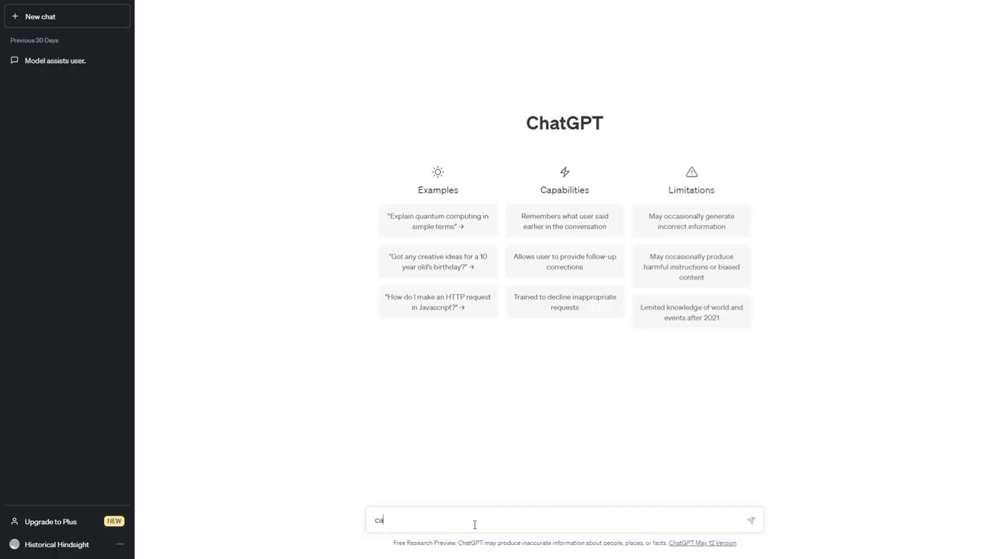
type("can you please")
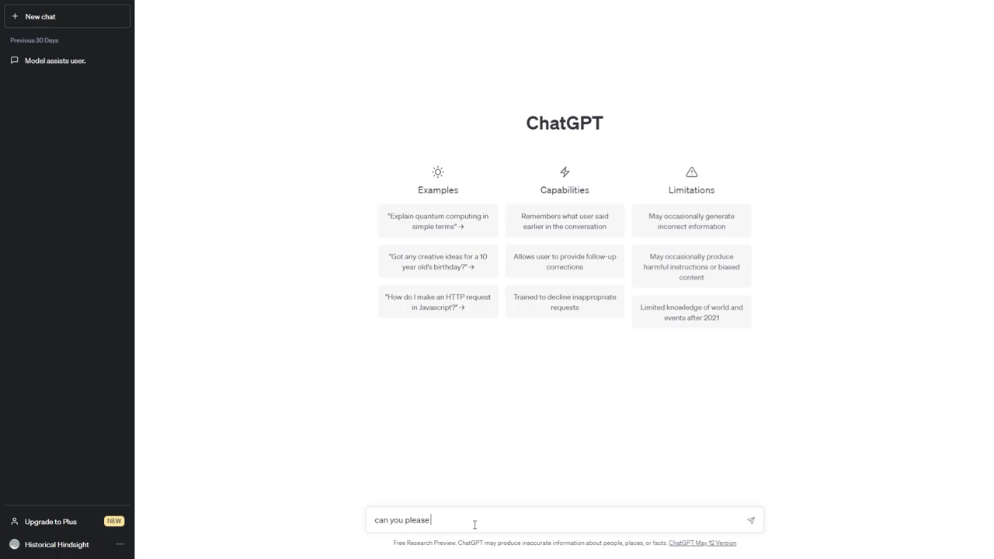
type("give")
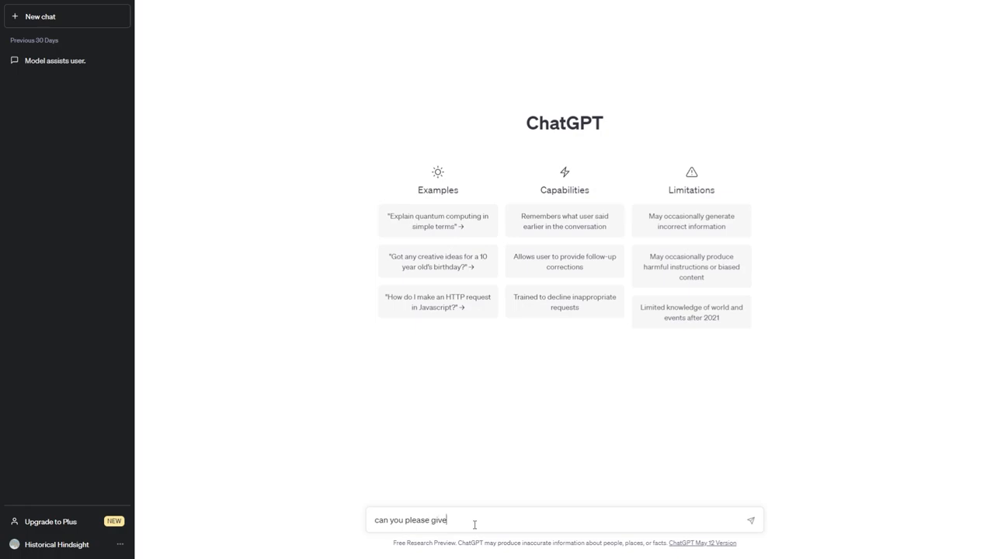
type("me an alternate history scenario based")
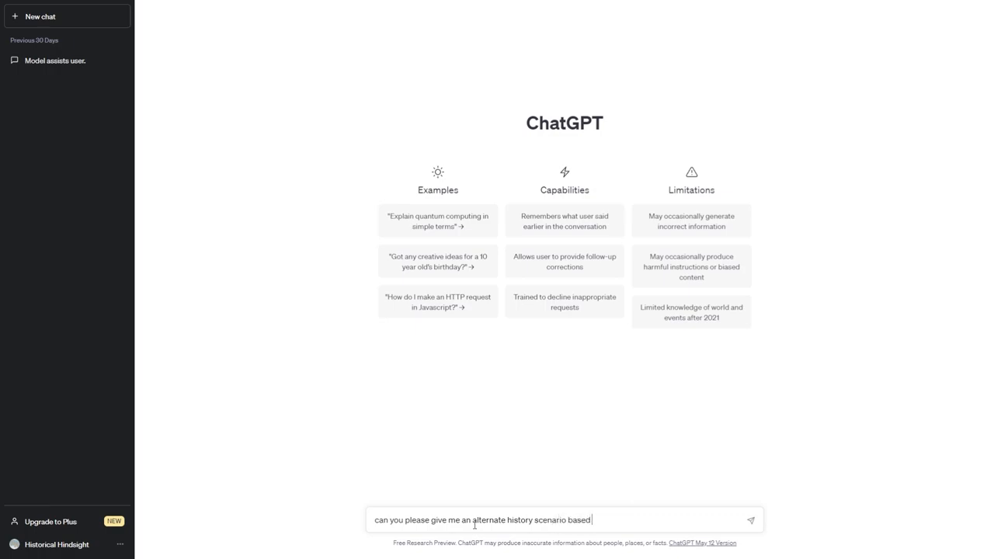
type("on Germany winning world war")
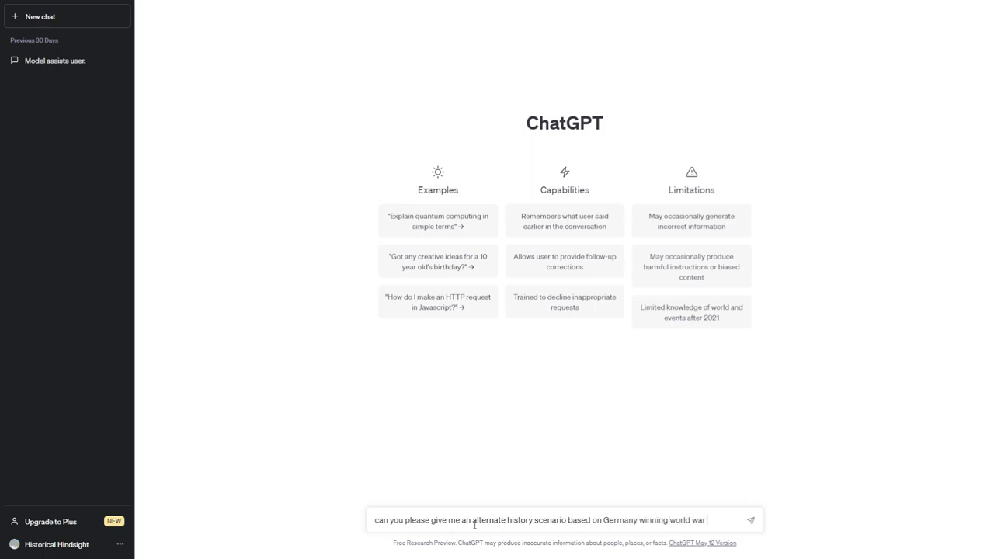
type("1 in less than 400 wor")
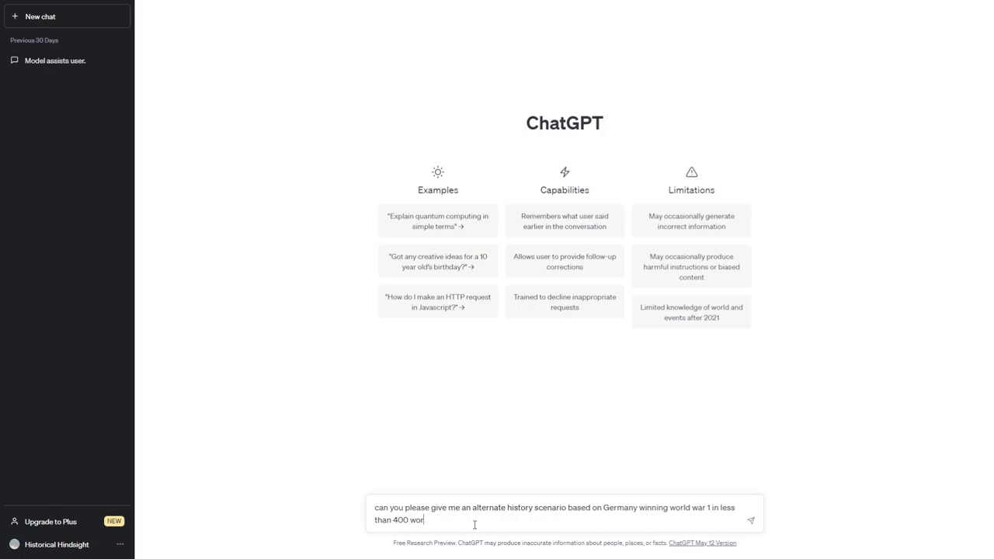
type("ds")
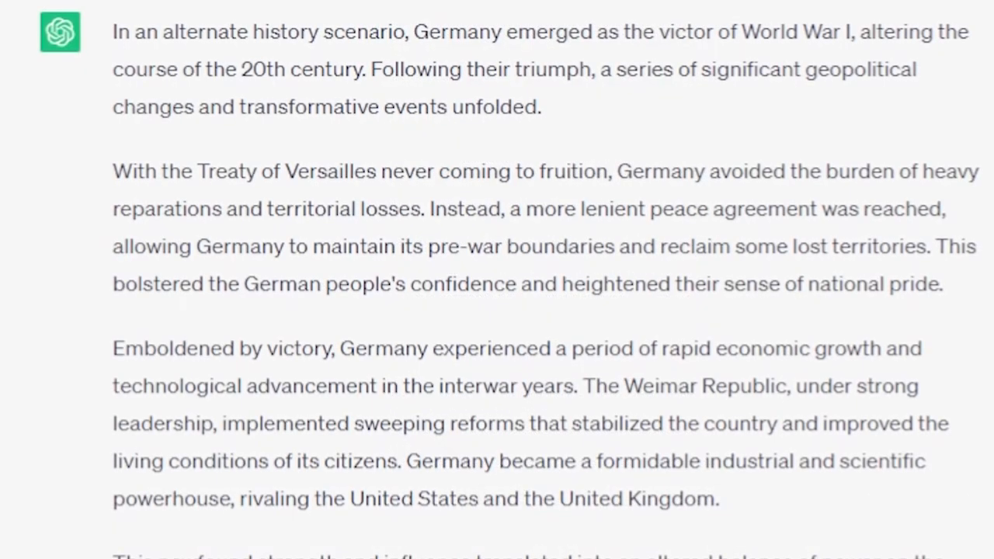
scroll("down", 3)
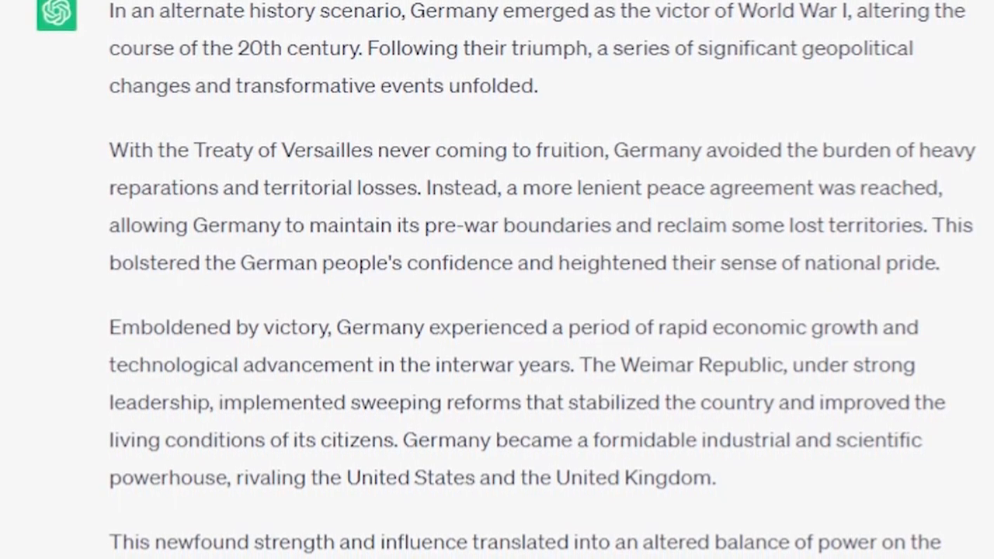
scroll("down", 3)
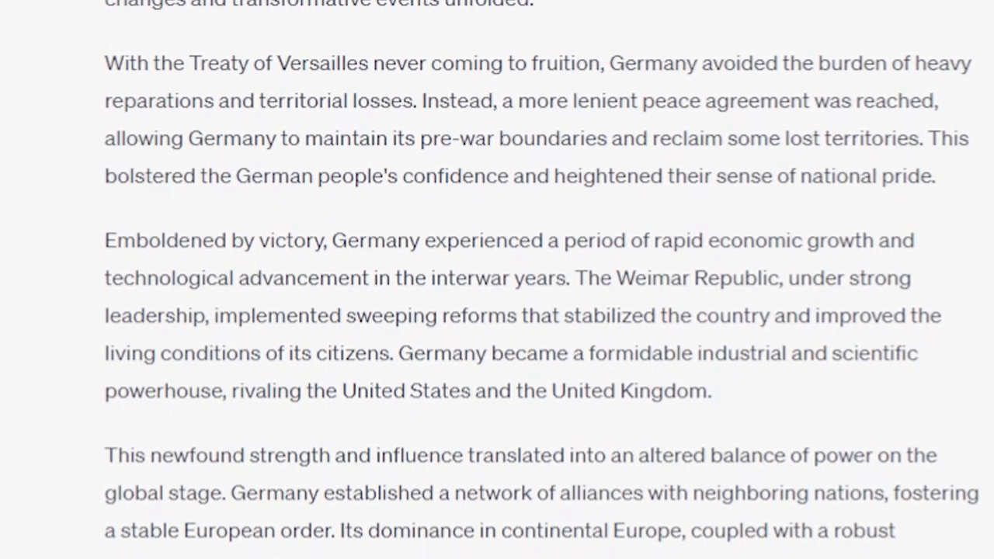
scroll("down", 3)
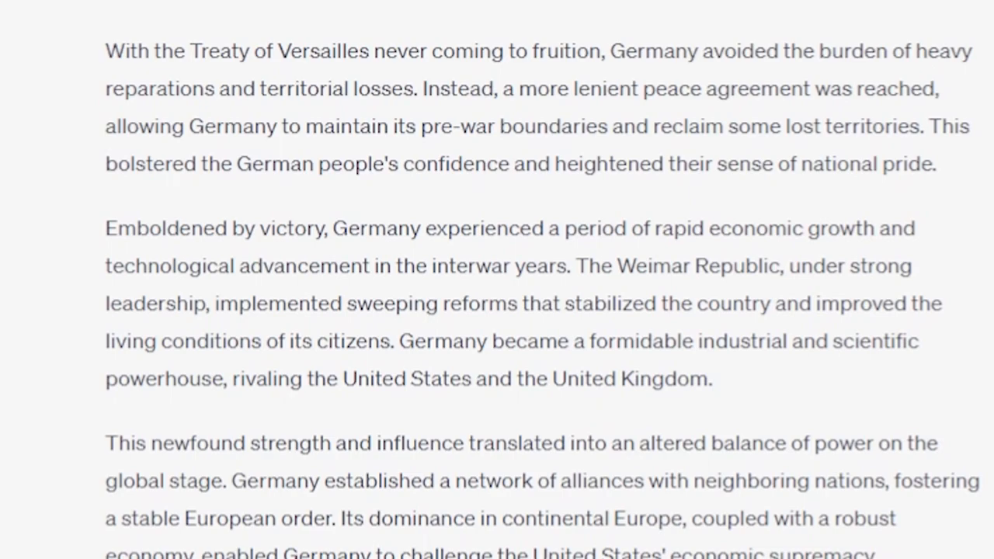
scroll("down", 3)
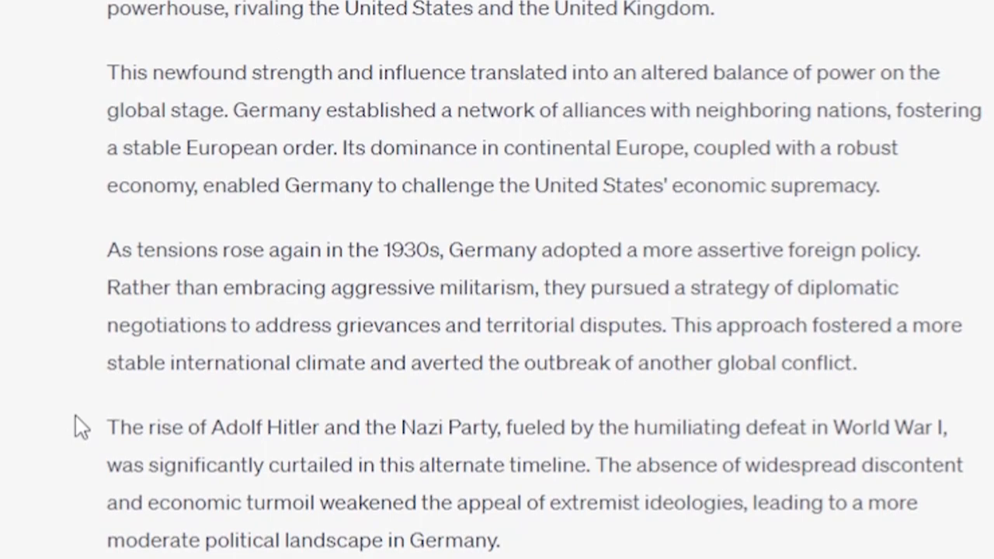
scroll("up", 3)
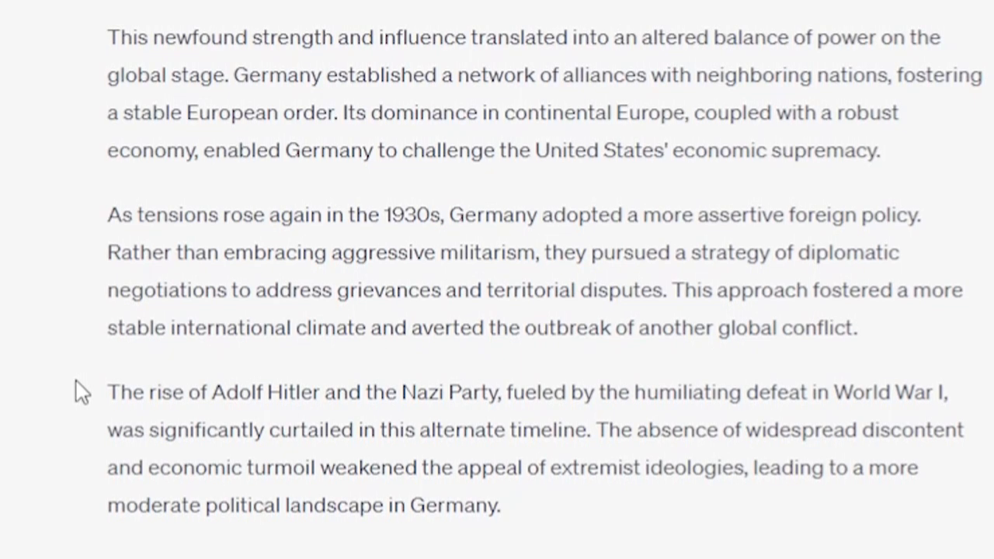
scroll("down", 3)
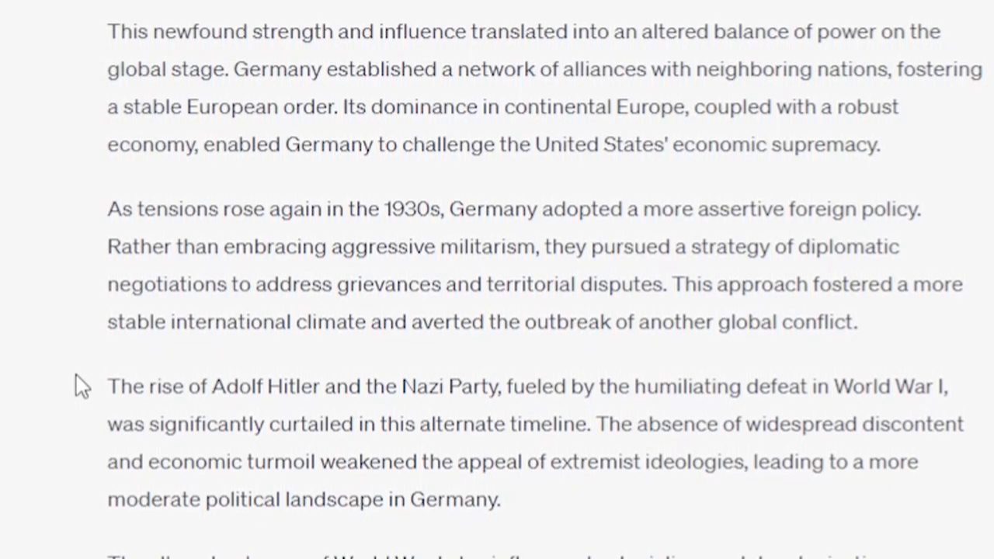
scroll("down", 3)
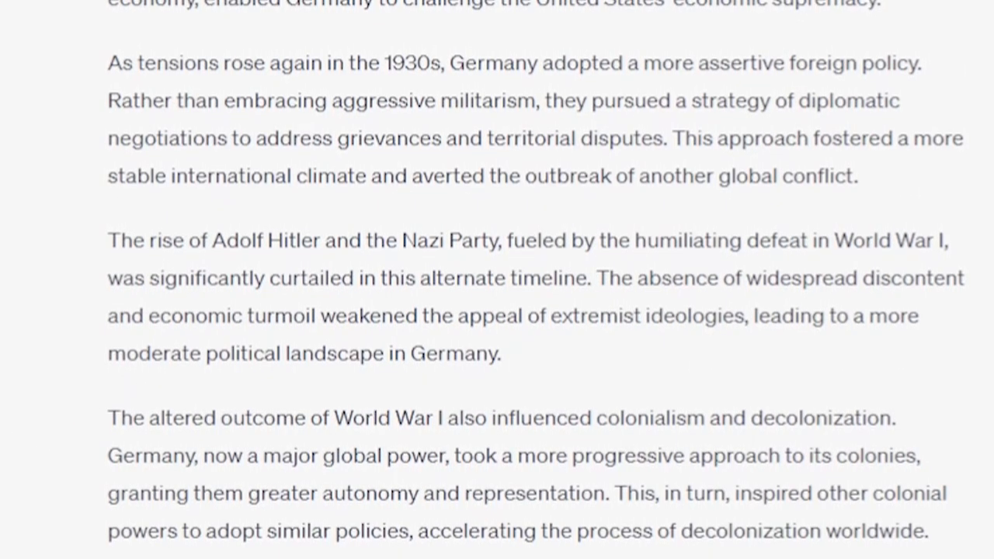
scroll("down", 3)
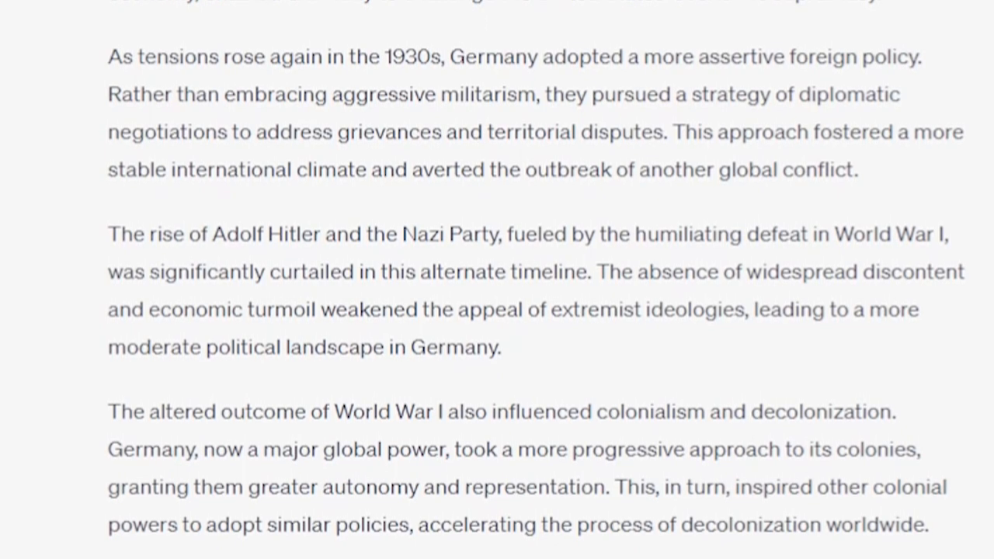
scroll("down", 3)
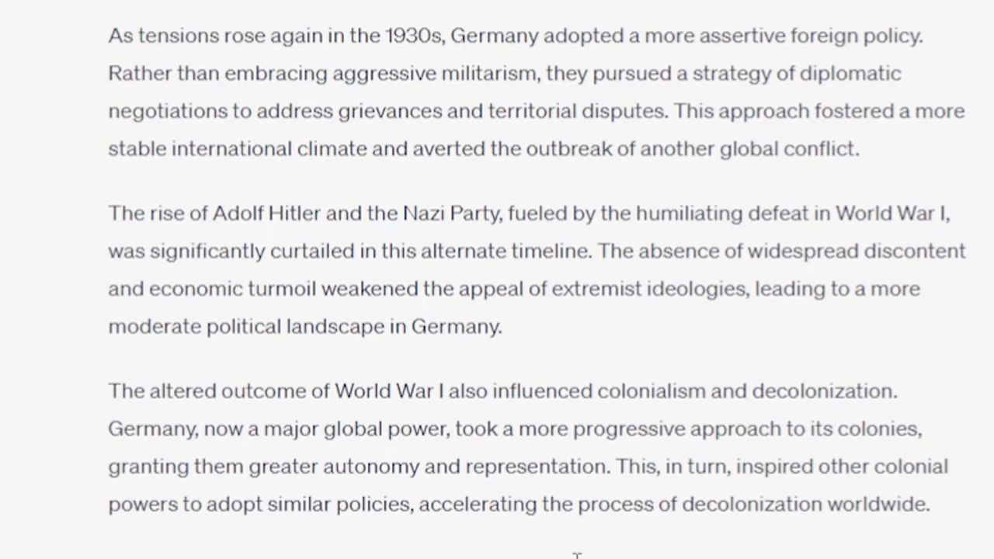
scroll("down", 3)
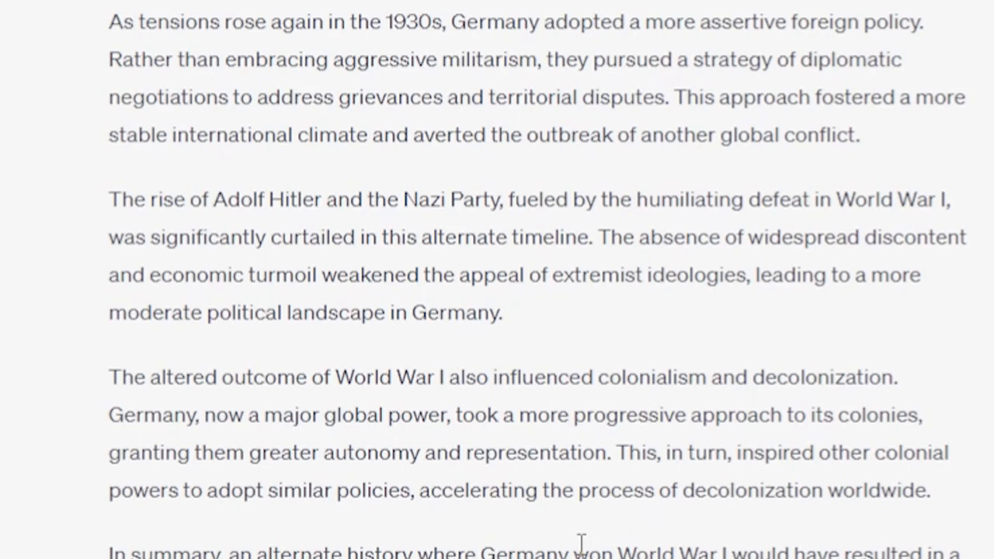
scroll("down", 3)
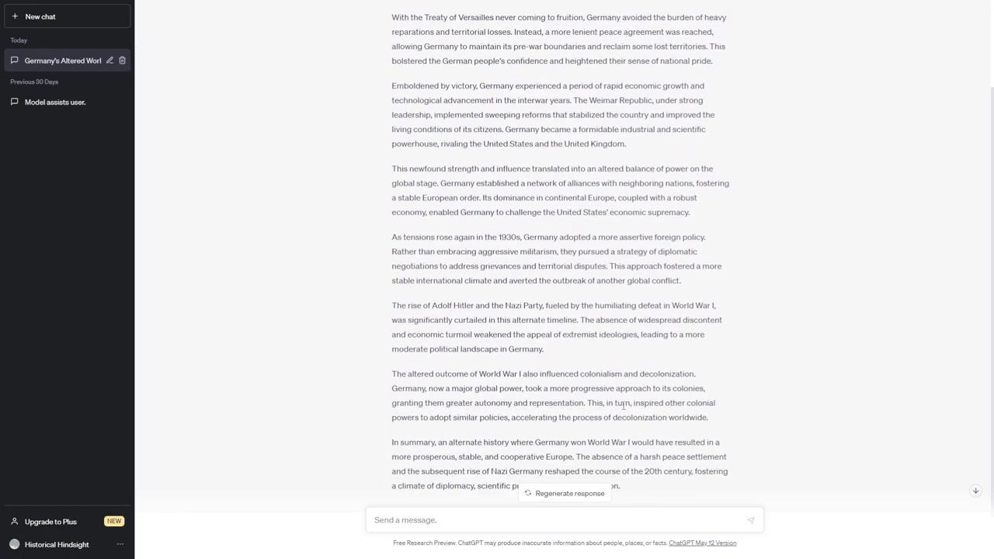
mouse_move(698, 438)
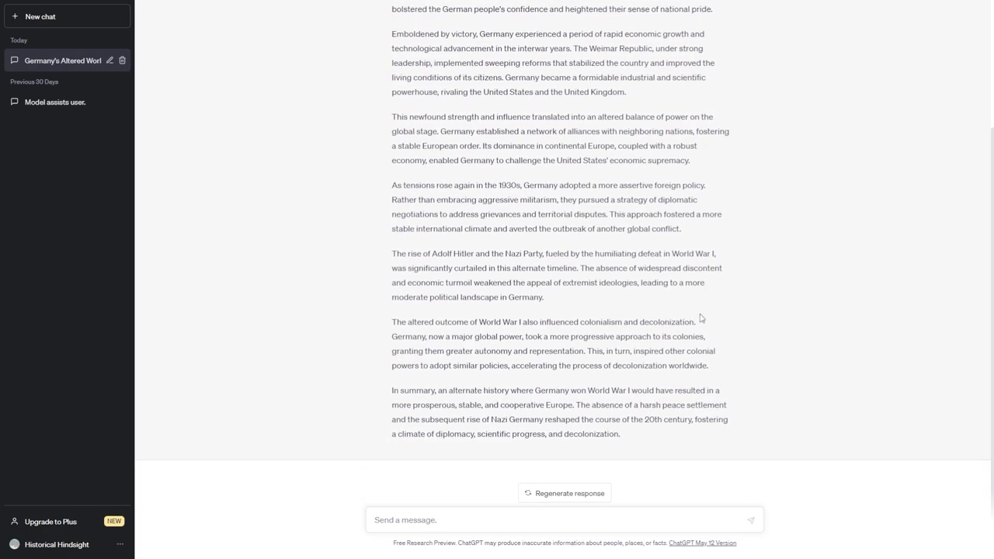
mouse_move(803, 300)
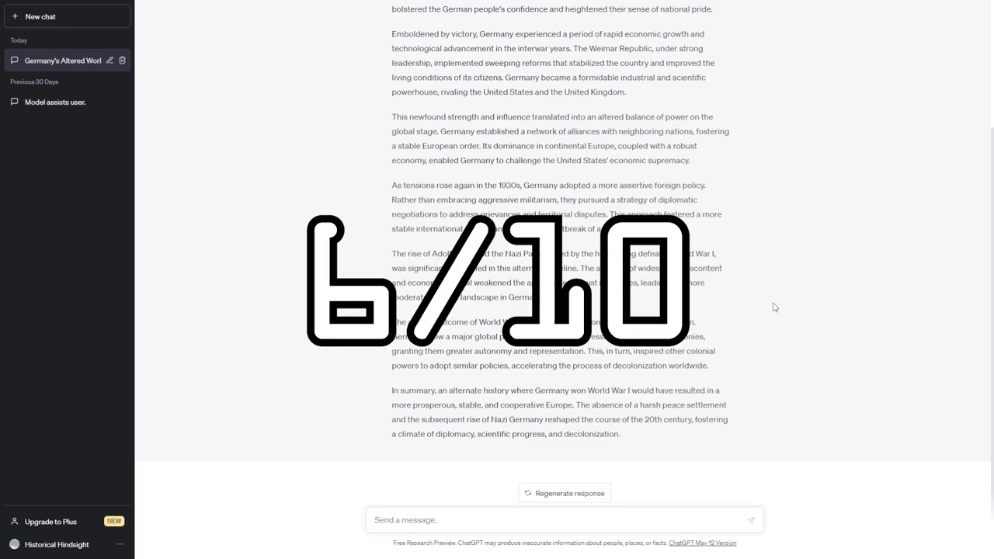
mouse_move(761, 314)
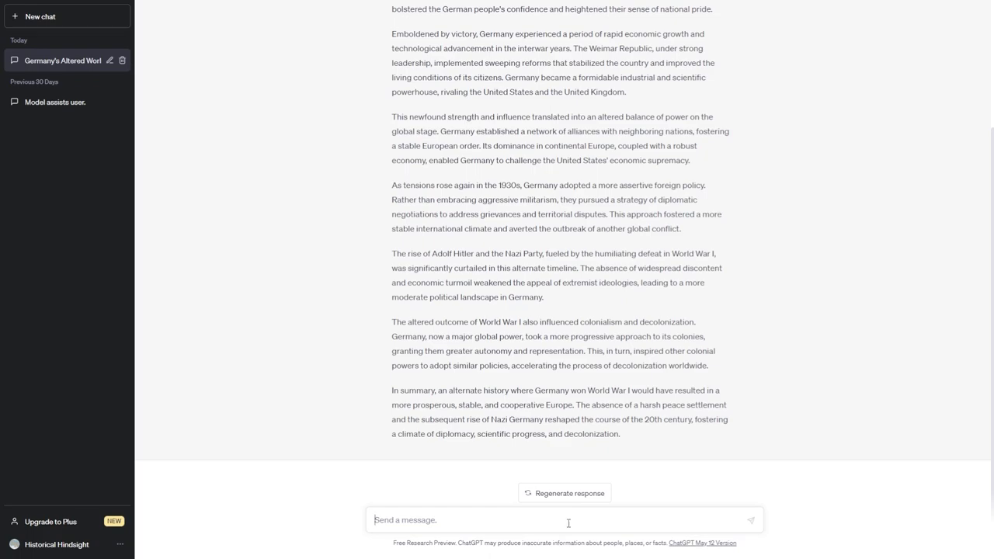
Request an under-400-word scenario where it is discovered LBJ ordered JFK's assassination, and skim the reply.
type("can you please give me an alternate history scenario based on it being discovered that LBJ ordered the assassination of JFK in less than")
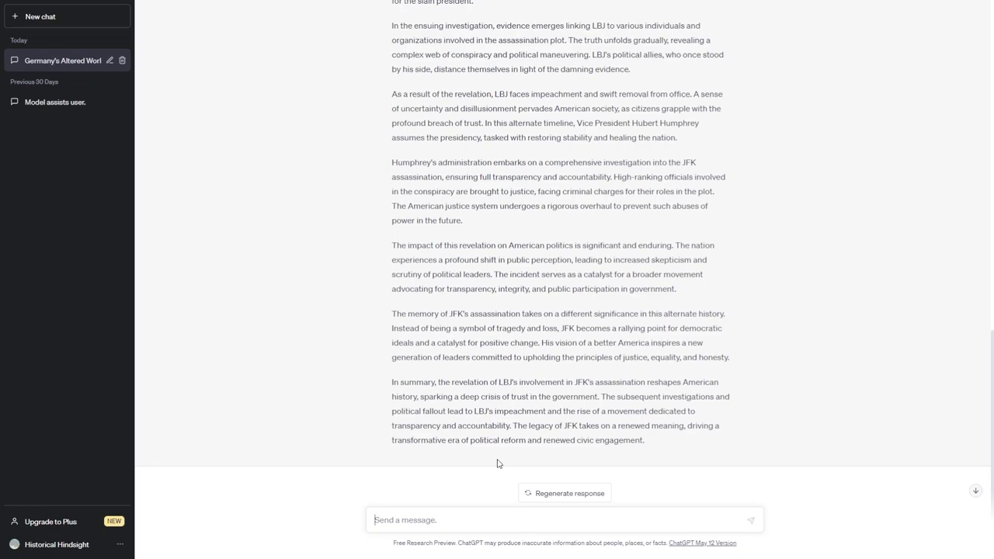
scroll("down", 3)
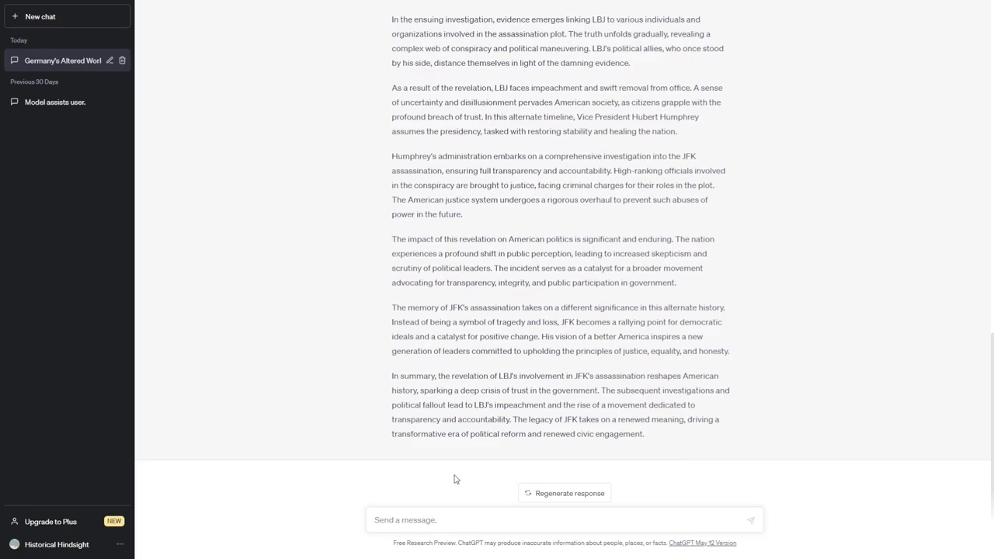
scroll("up", 3)
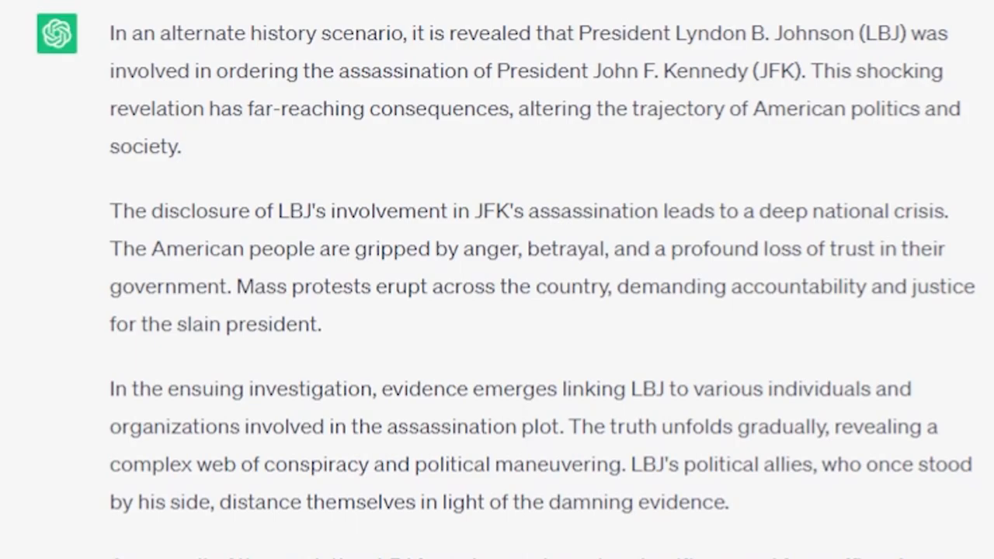
scroll("down", 3)
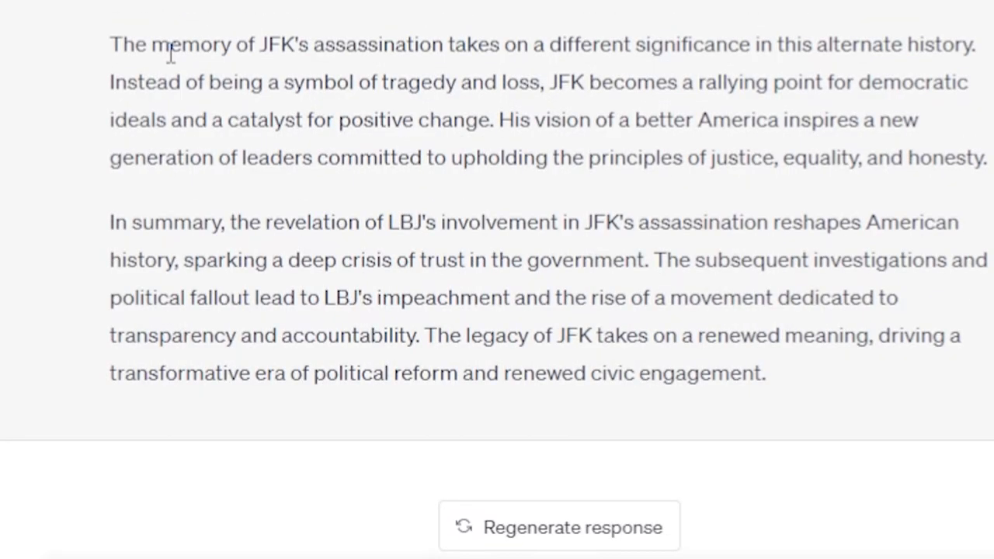
mouse_move(876, 155)
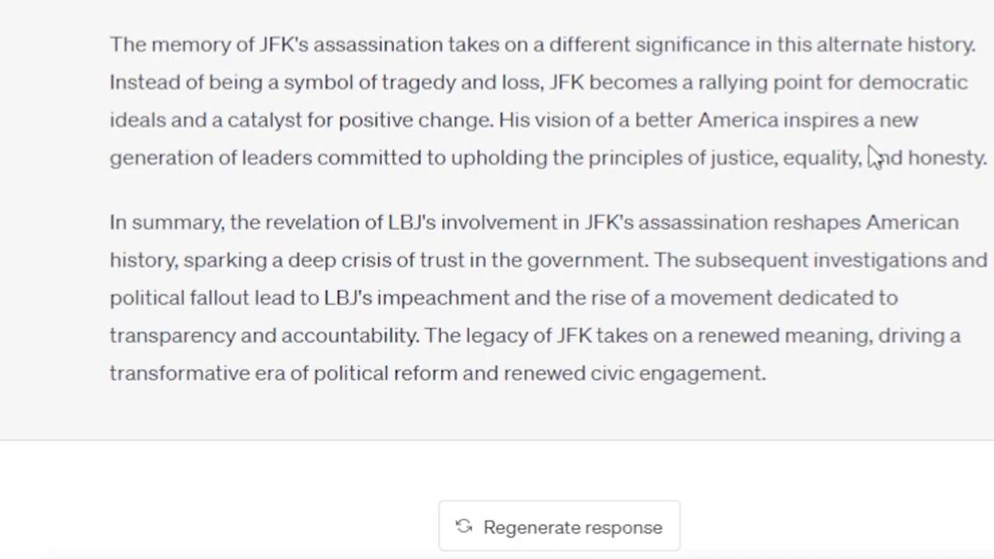
mouse_move(873, 152)
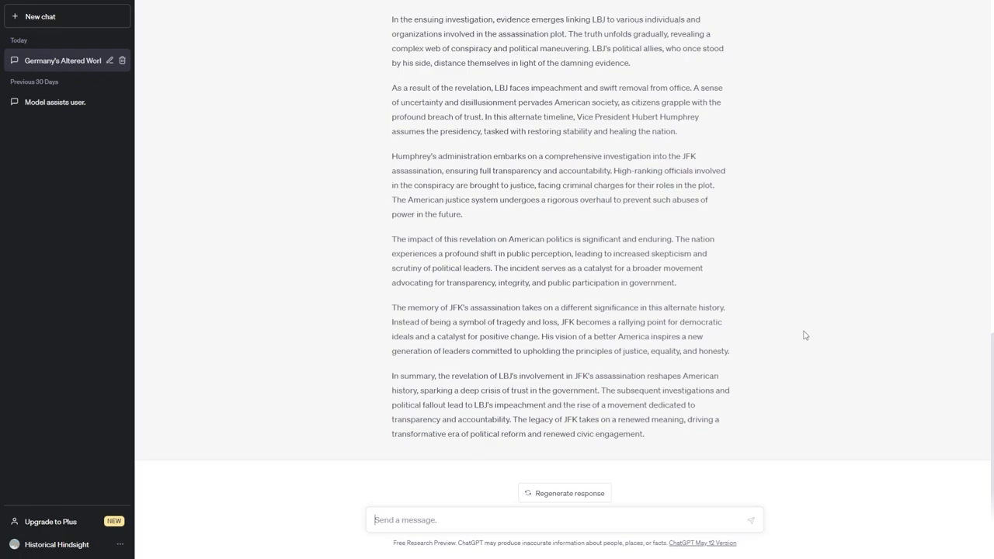
mouse_move(792, 326)
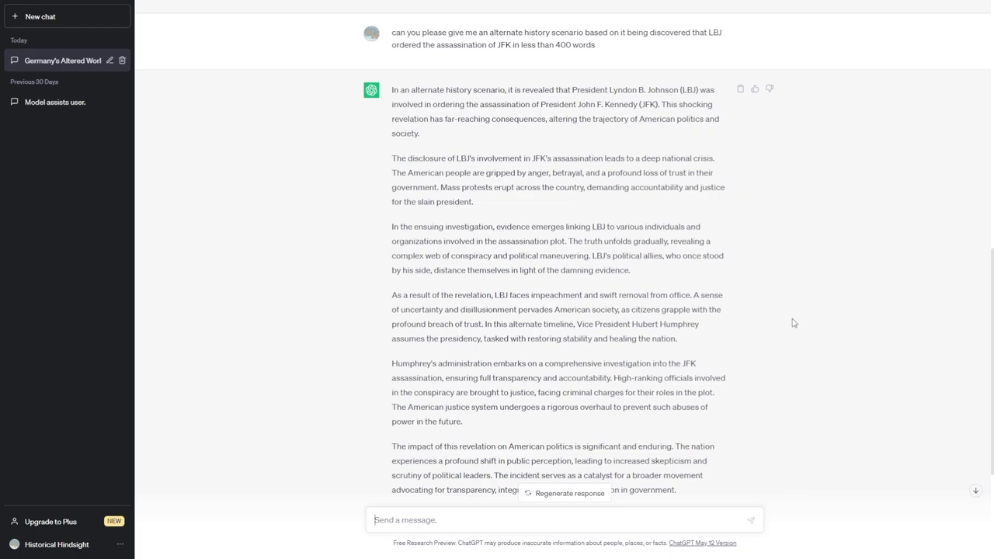
scroll("down", 3)
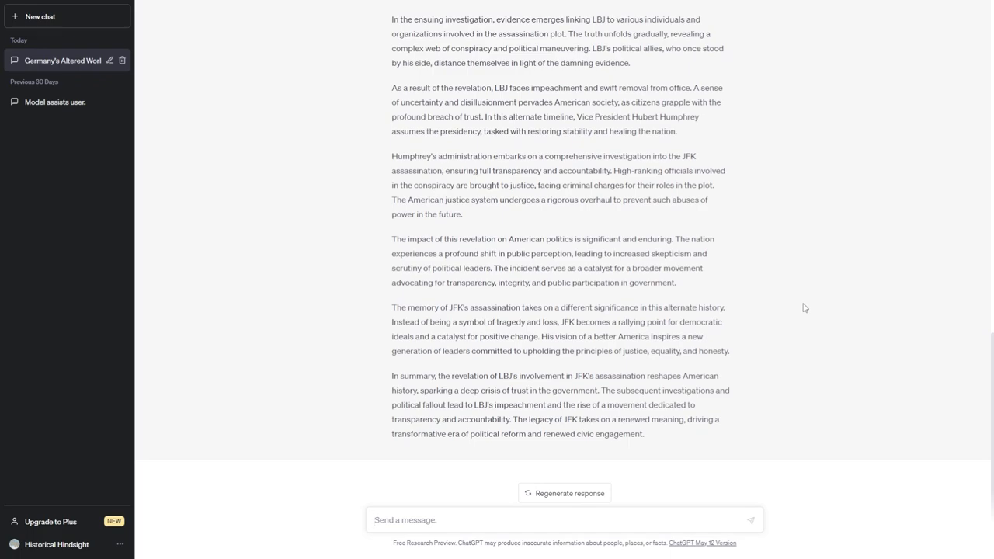
mouse_move(839, 308)
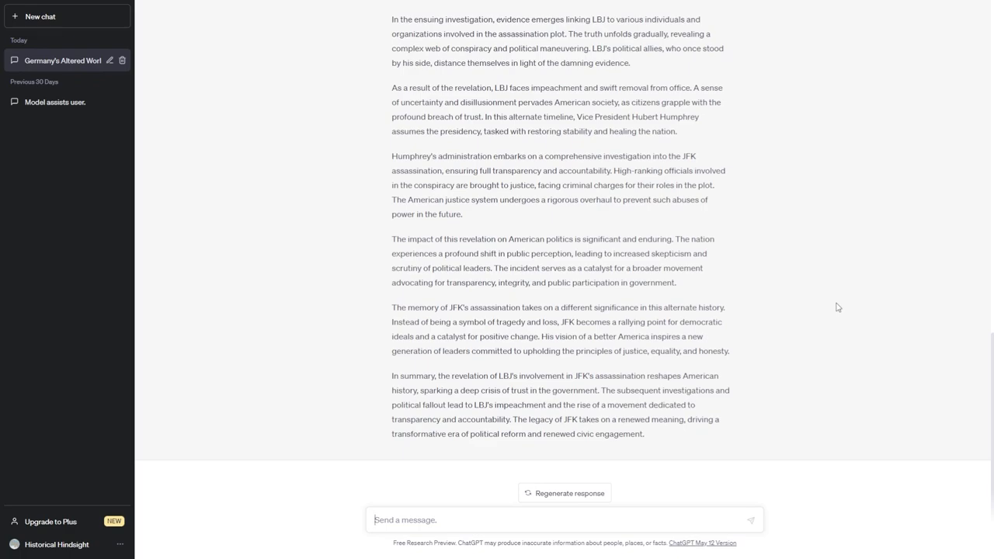
scroll("up", 3)
type("can you please give me an alternate history scenario based on ironworking, wheels, and draft animals being widespread in the Pre-Columbian New World in less t")
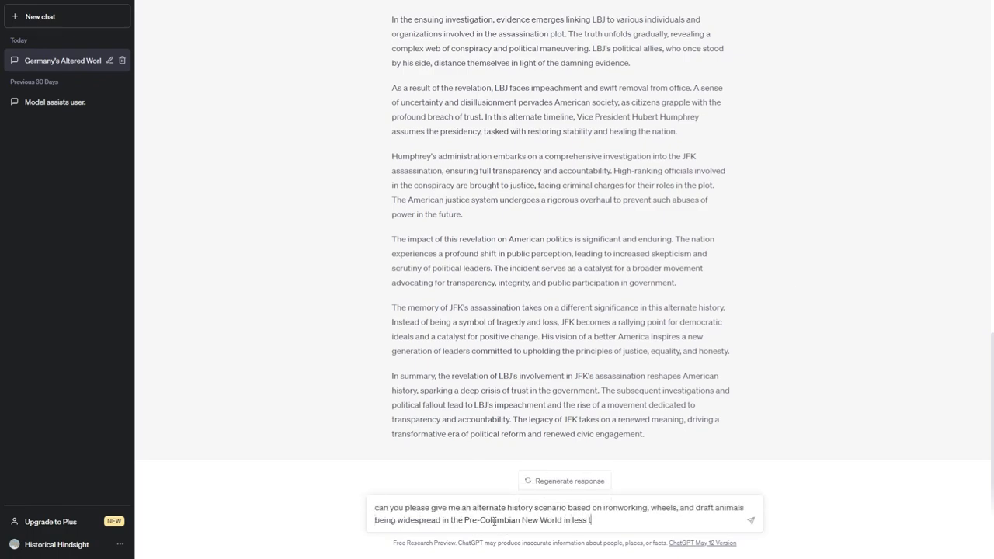
Finish the Pre-Columbian ironworking, wheels and draft animals prompt with its under-400-words limit.
type("han 400 words")
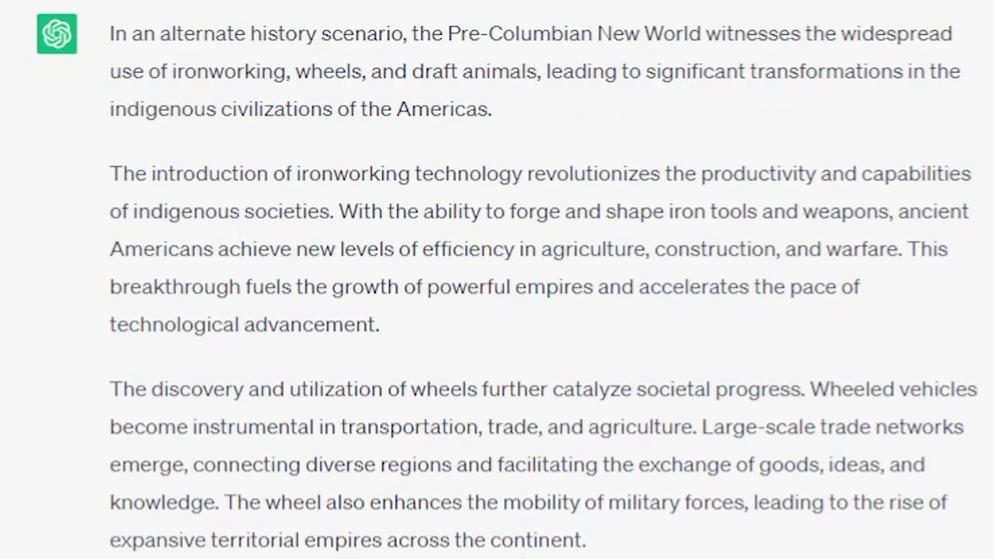
scroll("down", 3)
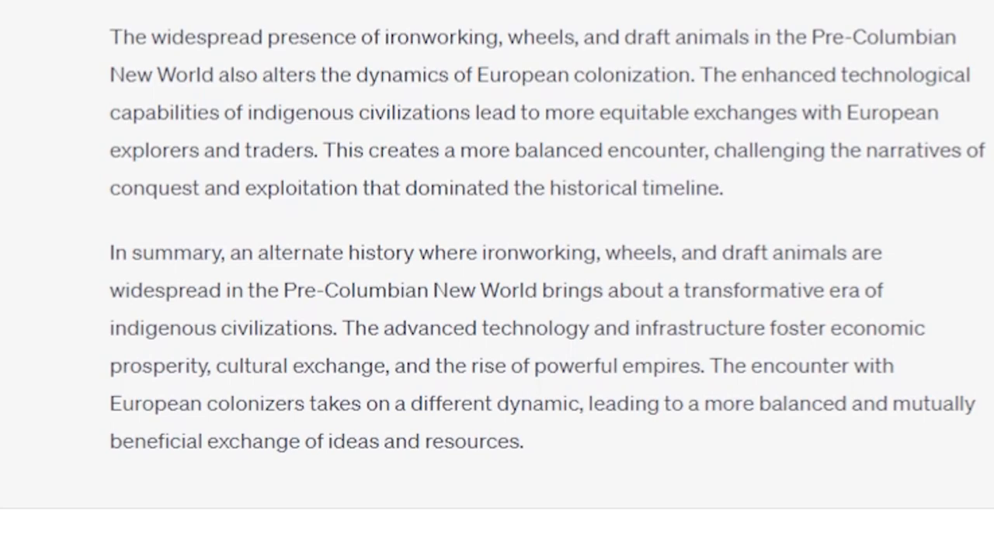
mouse_move(954, 81)
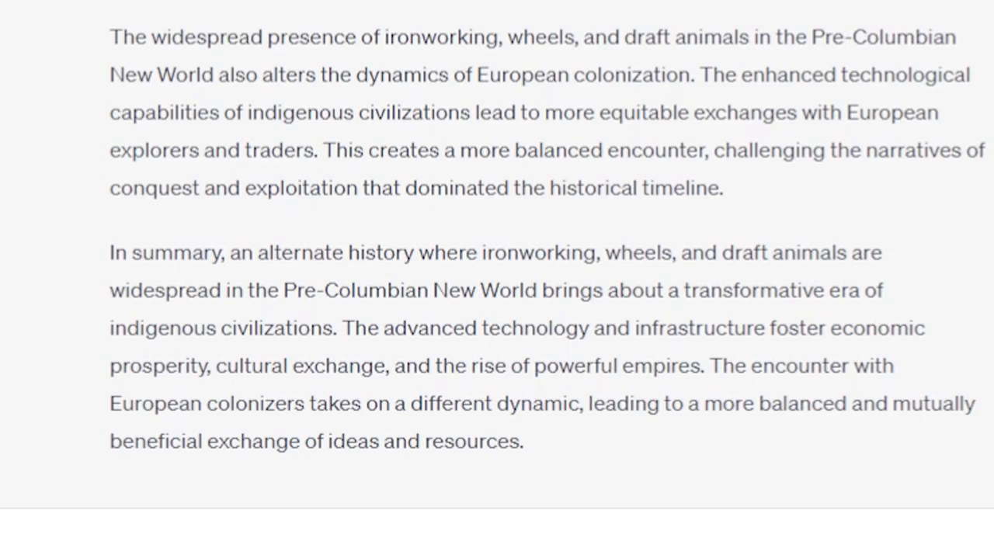
mouse_move(774, 70)
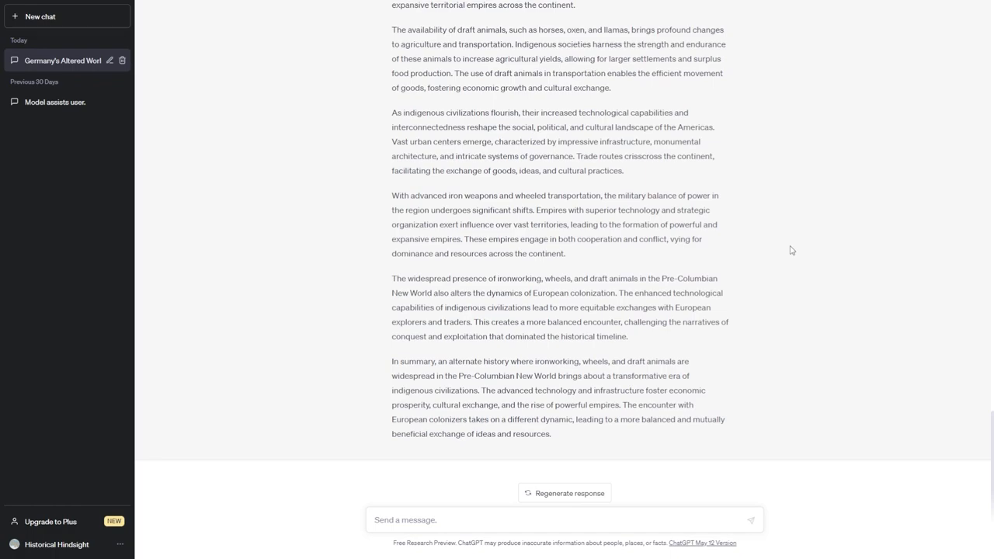
mouse_move(628, 379)
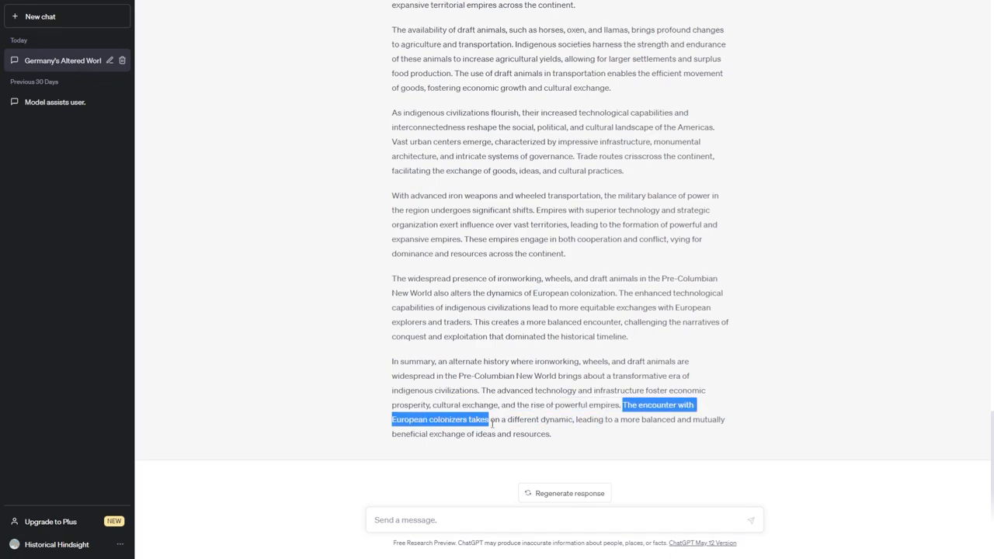
left_click_drag(488, 420, 674, 419)
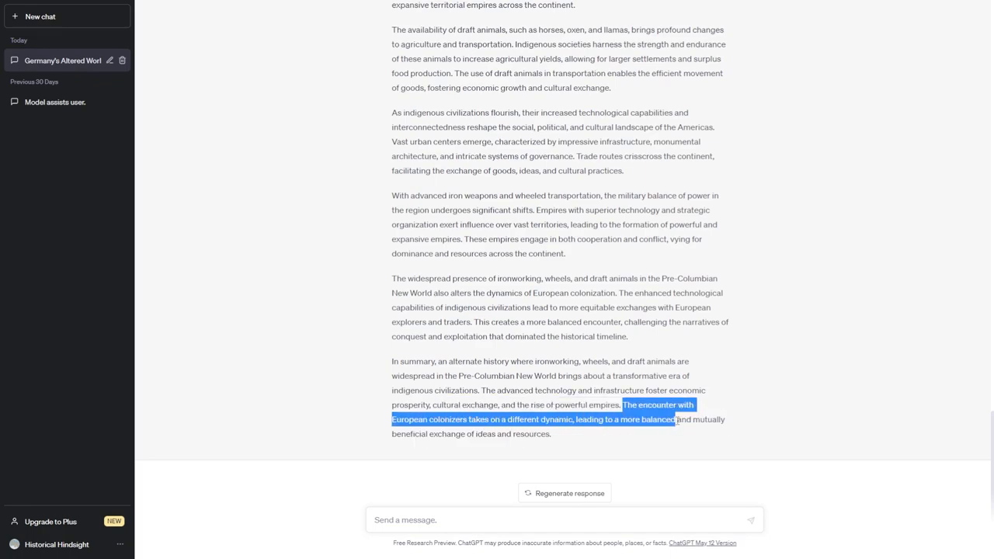
left_click_drag(674, 420, 474, 433)
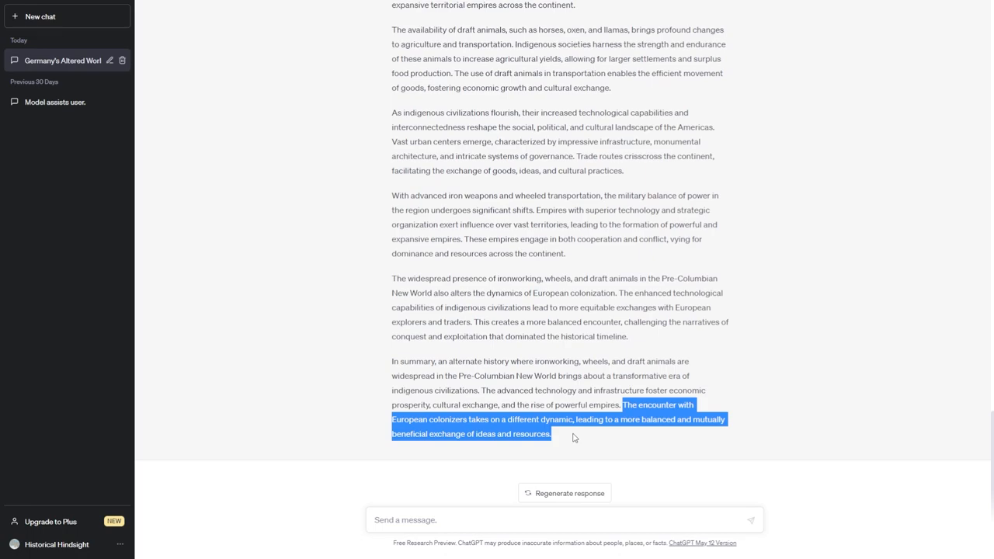
left_click(575, 439)
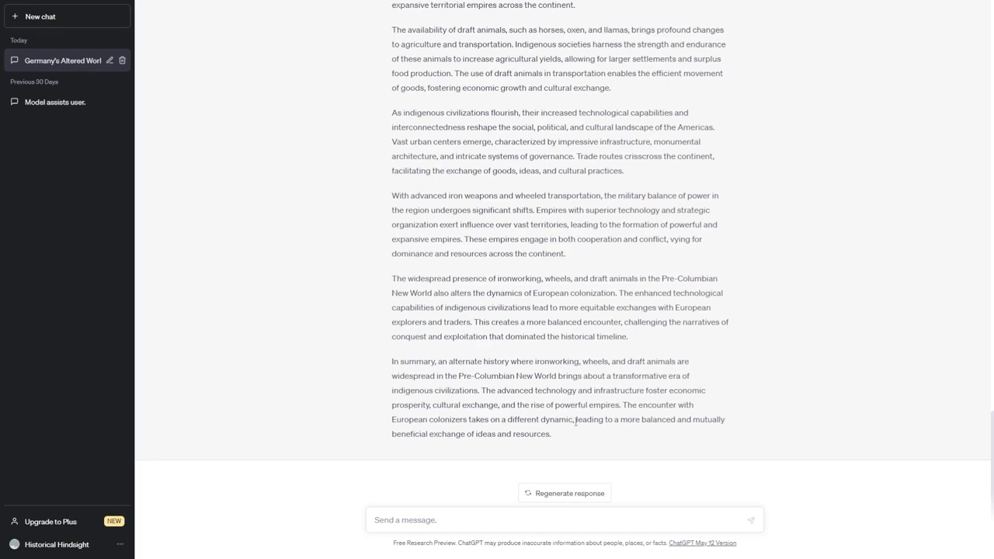
mouse_move(570, 440)
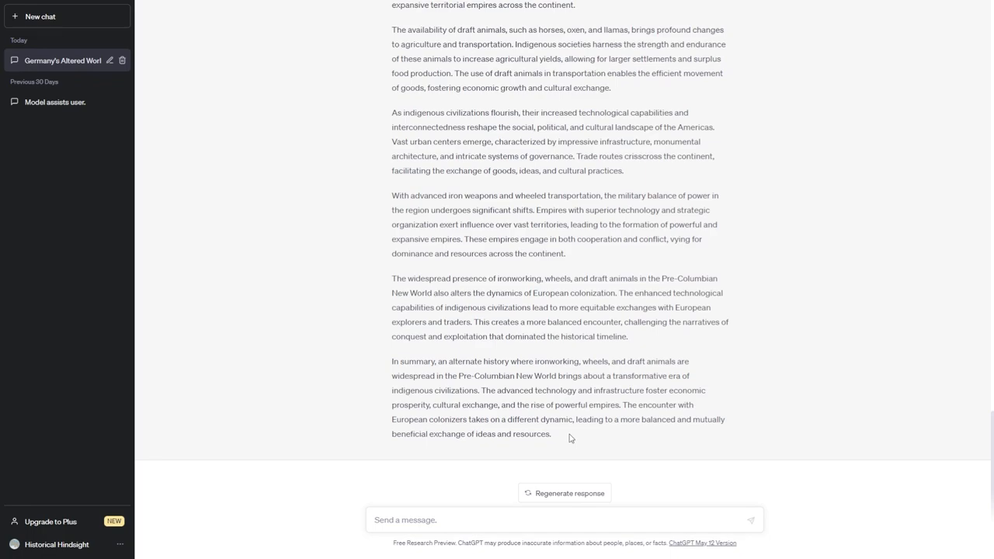
mouse_move(554, 435)
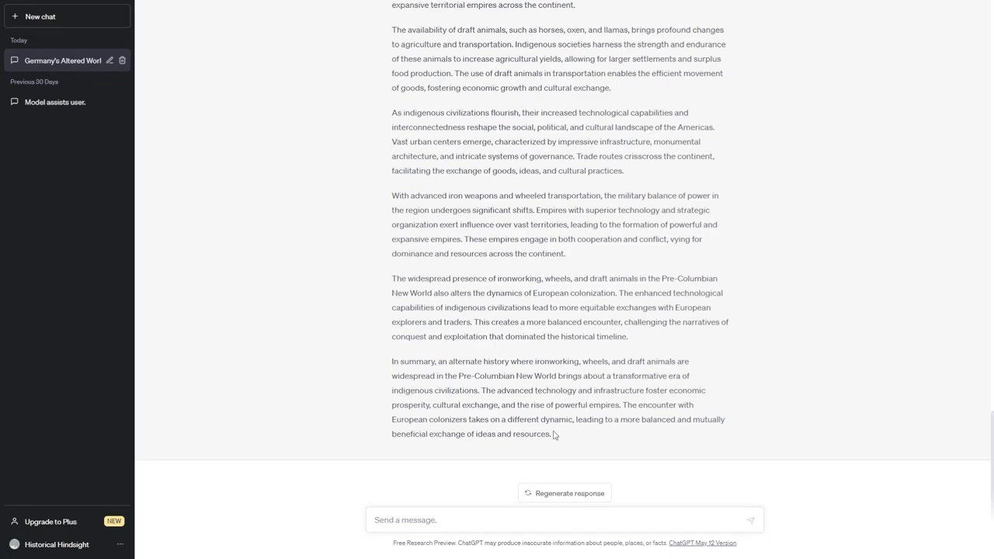
mouse_move(567, 435)
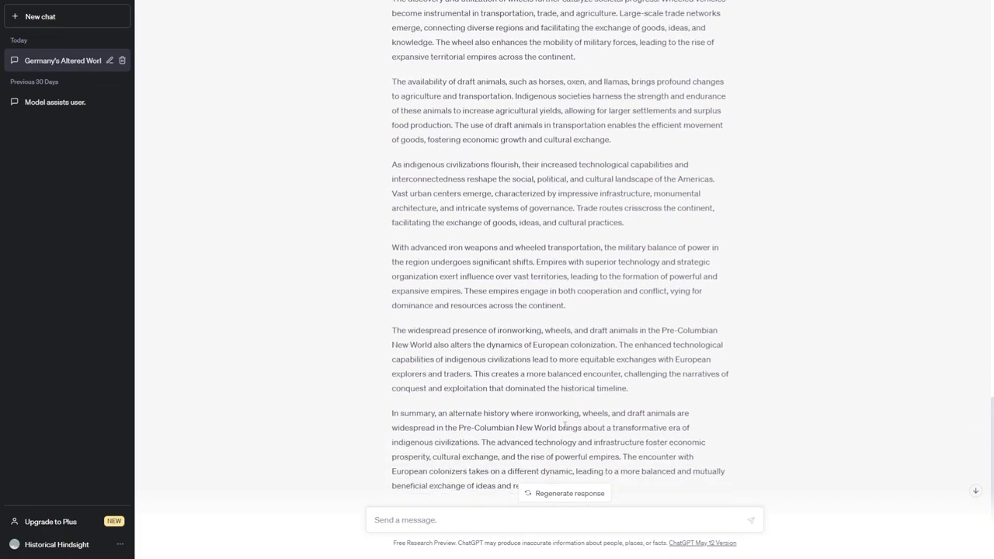
scroll("down", 3)
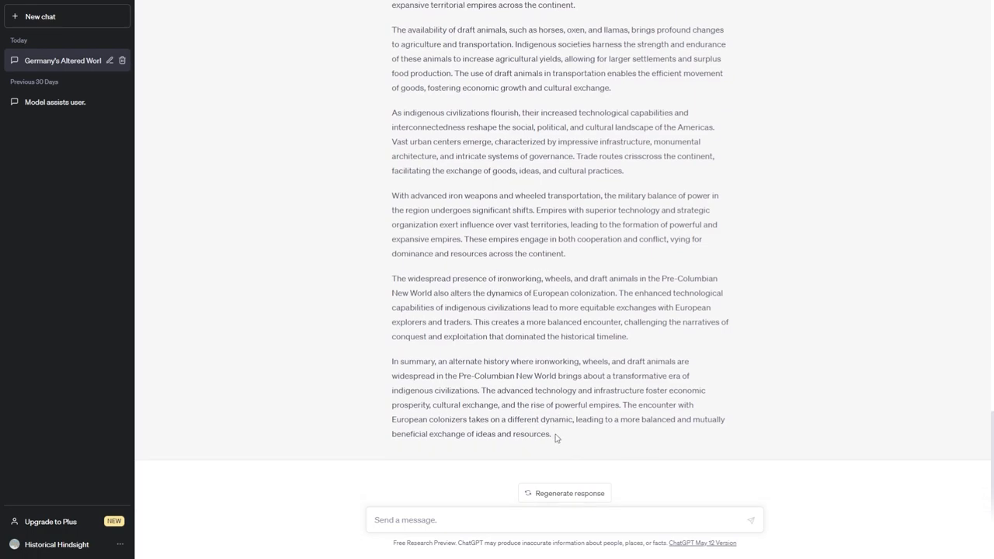
mouse_move(557, 426)
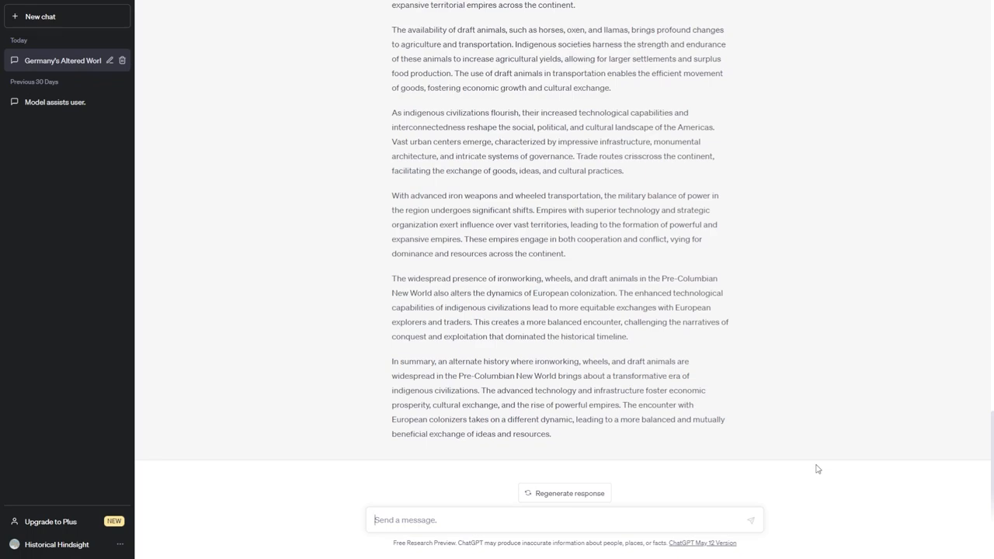
mouse_move(700, 454)
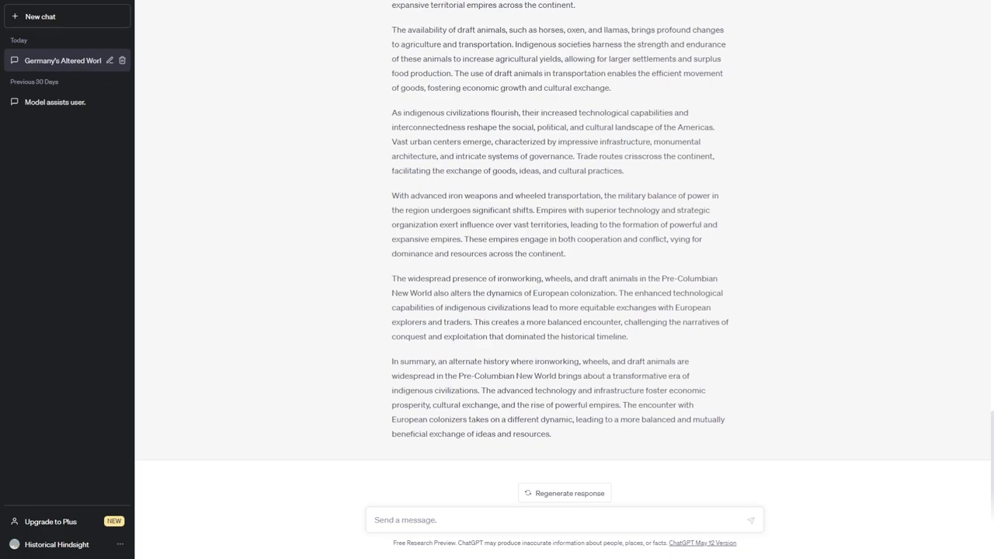
mouse_move(508, 516)
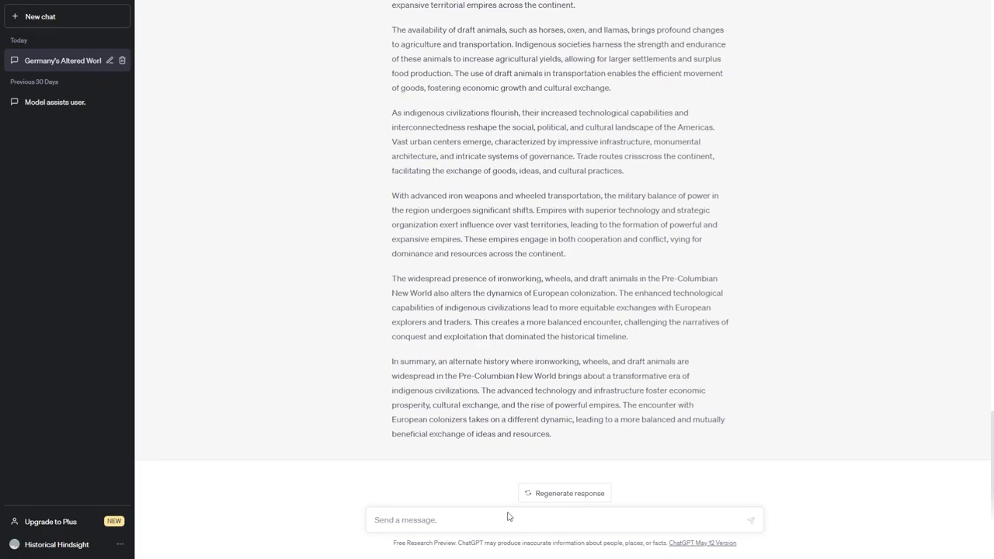
mouse_move(575, 469)
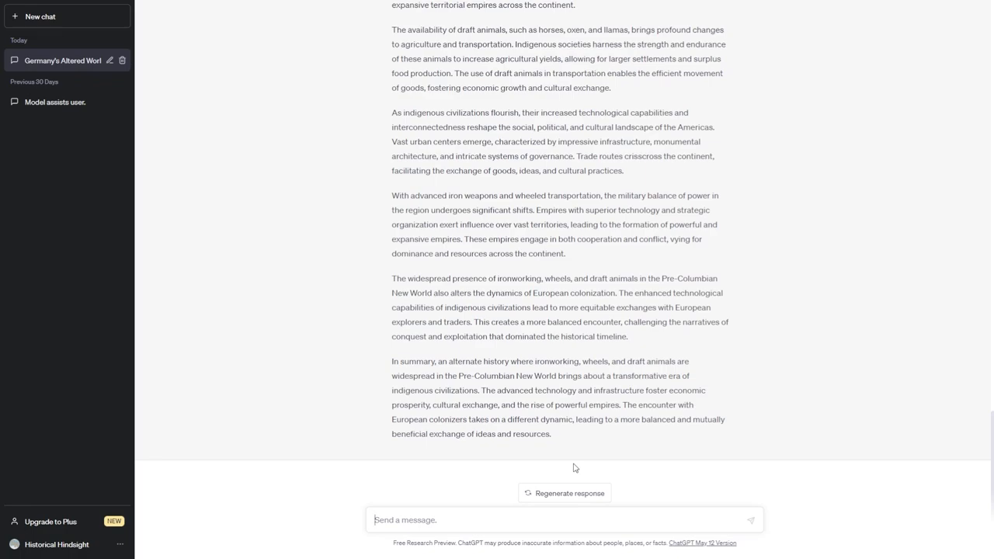
Write the prompt: an alternate history where the Paris Commune succeeds, in less than 400 words.
type("can you please give me an alternate history scenario based on the Paris Commune succeeding in less")
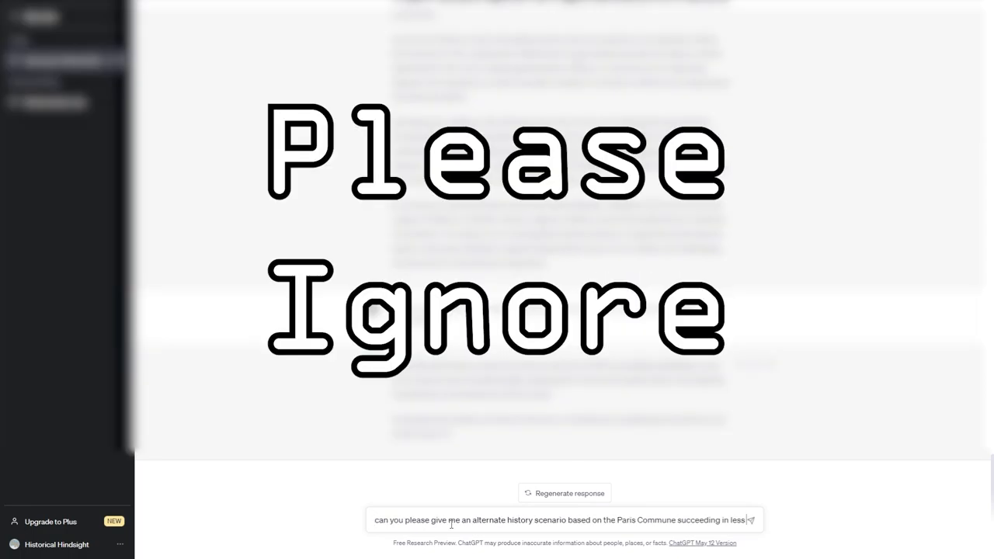
type("than 400 words")
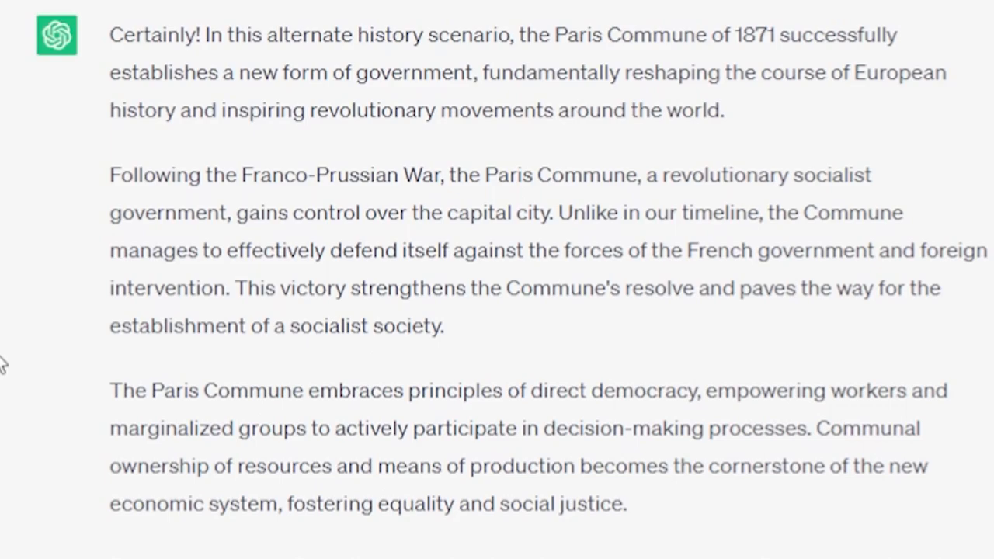
mouse_move(7, 310)
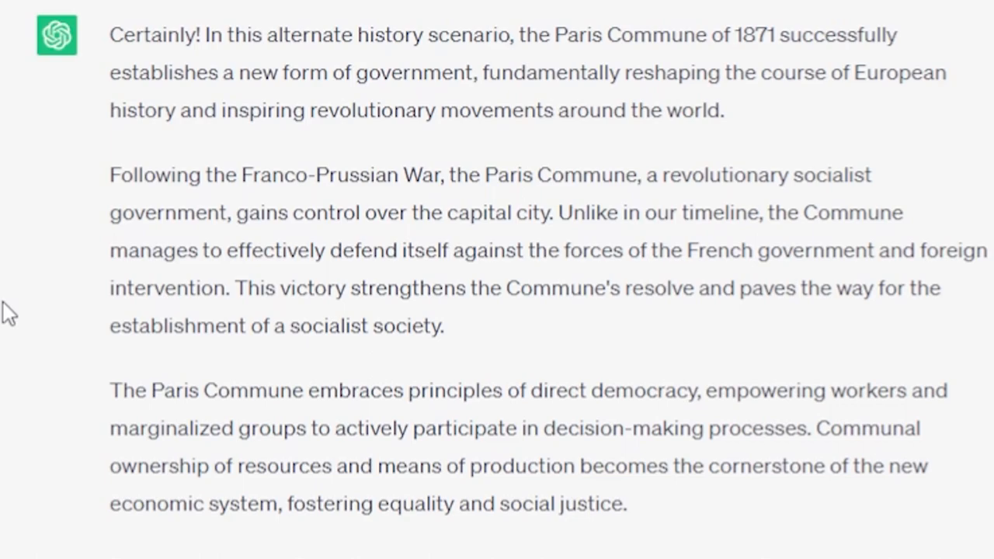
scroll("down", 3)
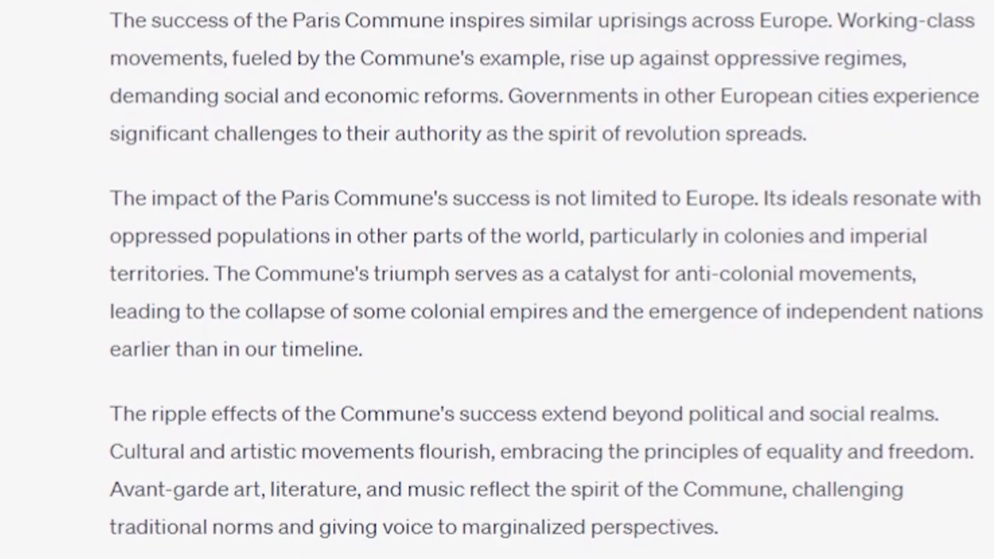
mouse_move(404, 341)
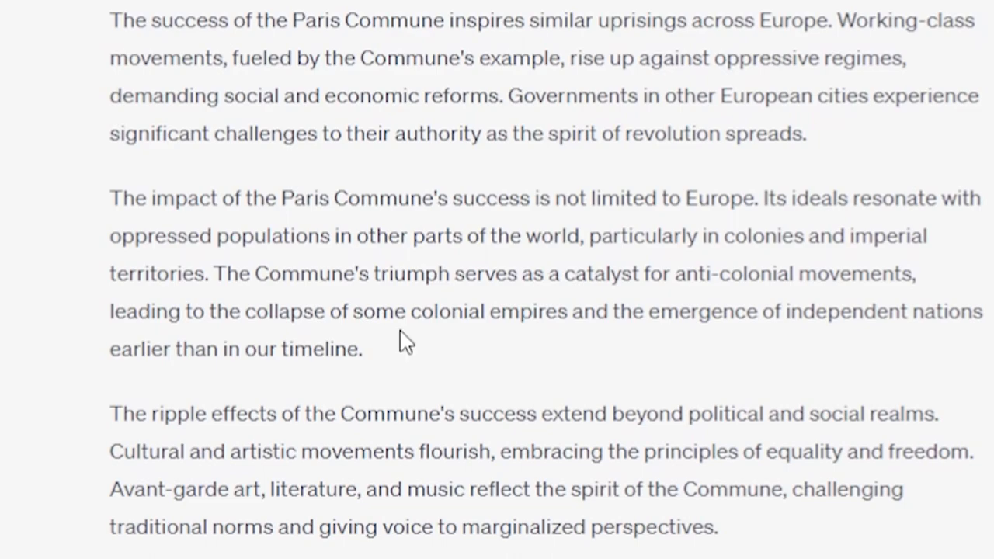
mouse_move(403, 263)
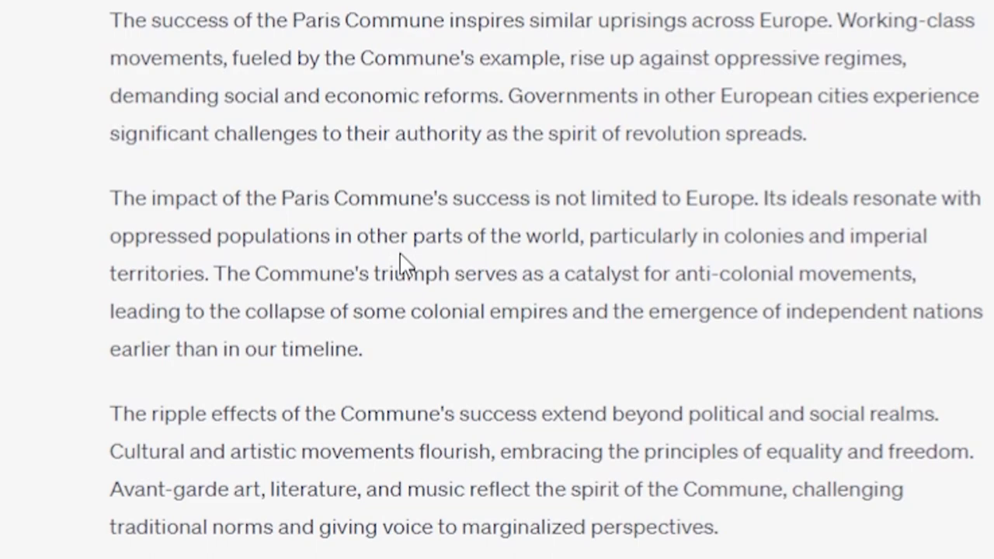
mouse_move(417, 265)
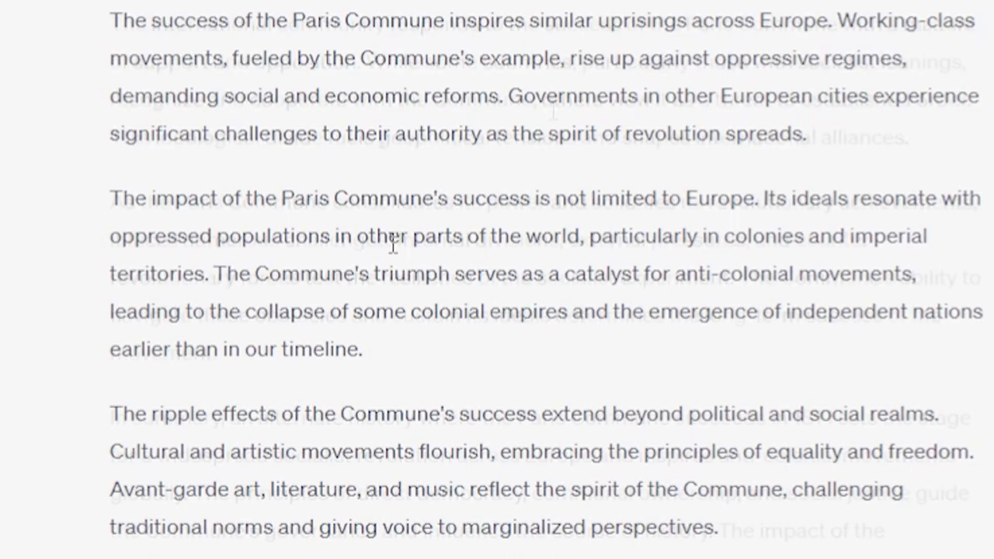
scroll("down", 3)
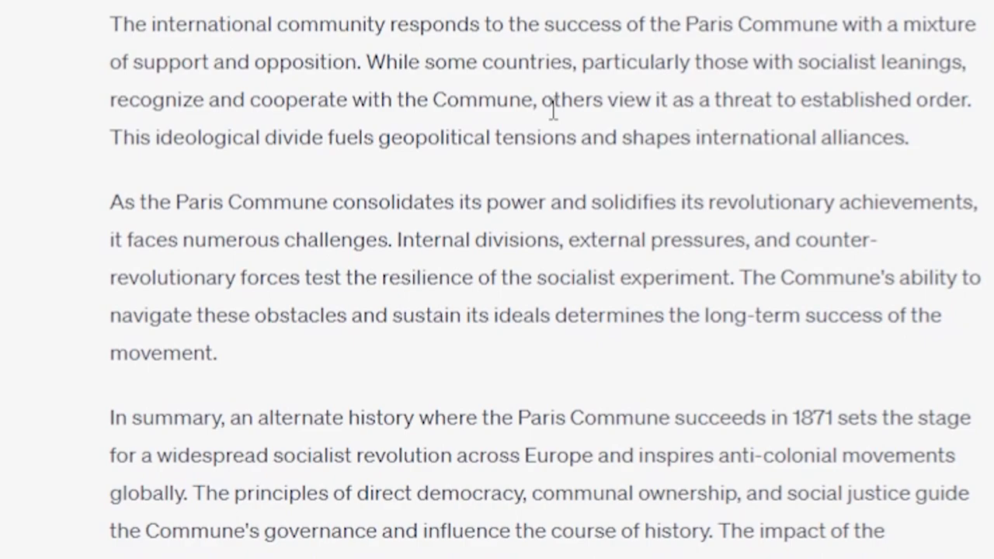
mouse_move(376, 75)
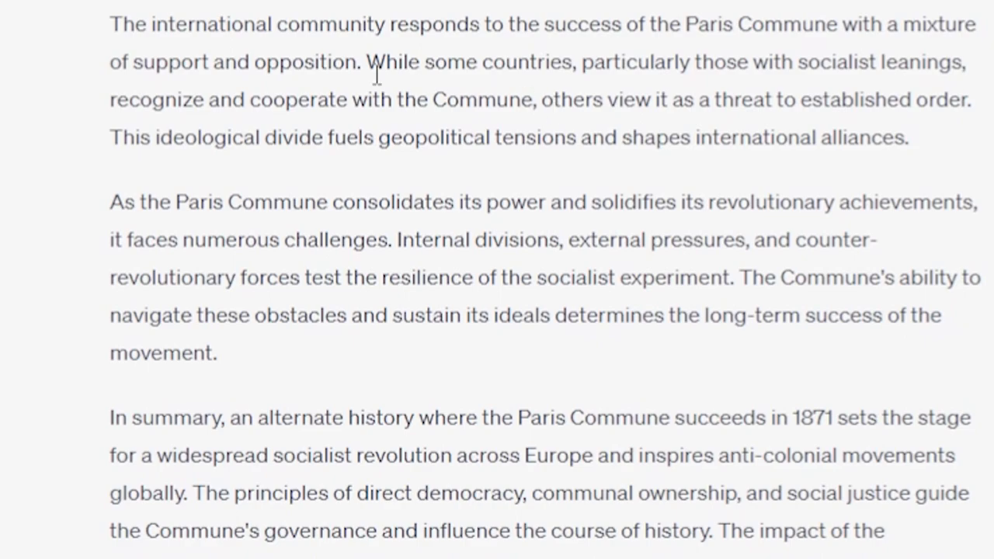
mouse_move(230, 65)
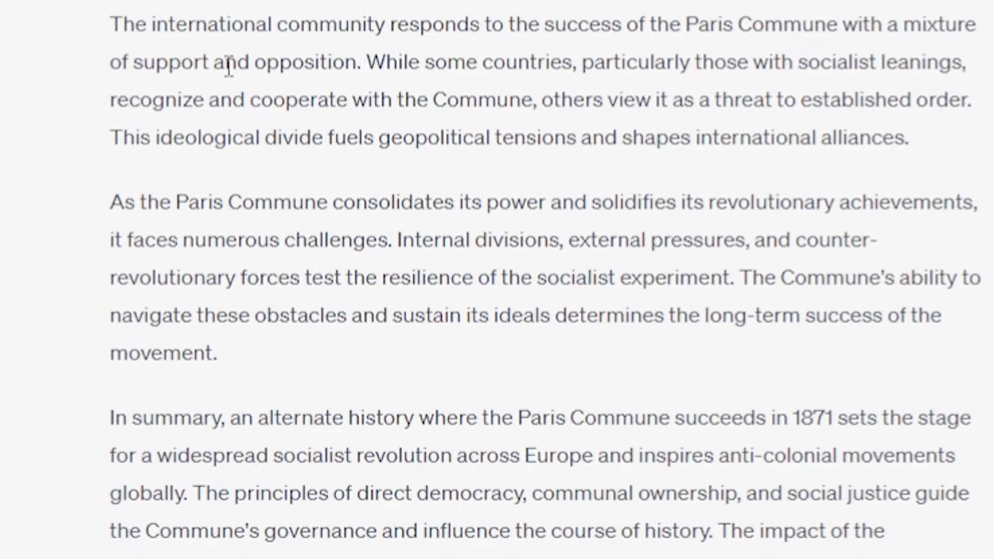
double_click(174, 62)
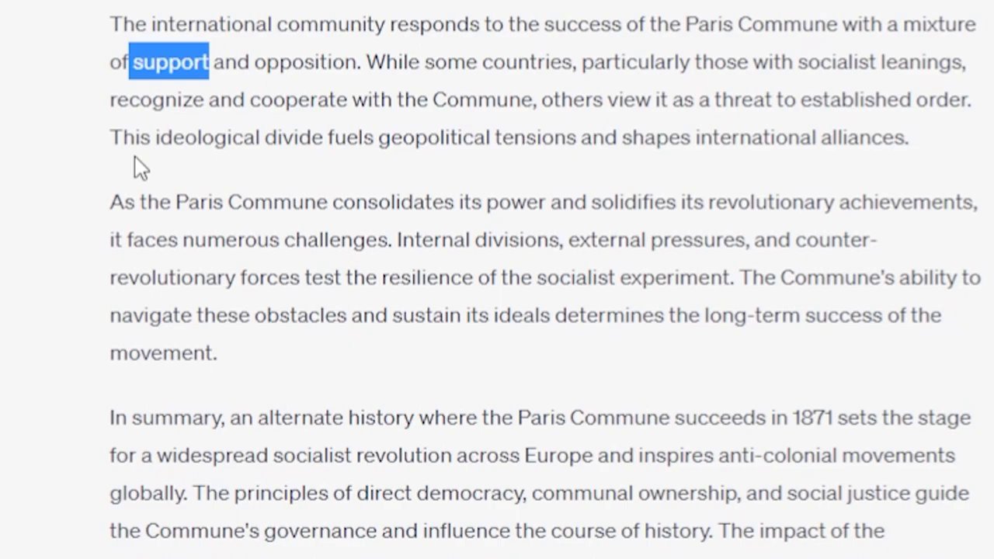
type("¯\\_(ツ)_/¯")
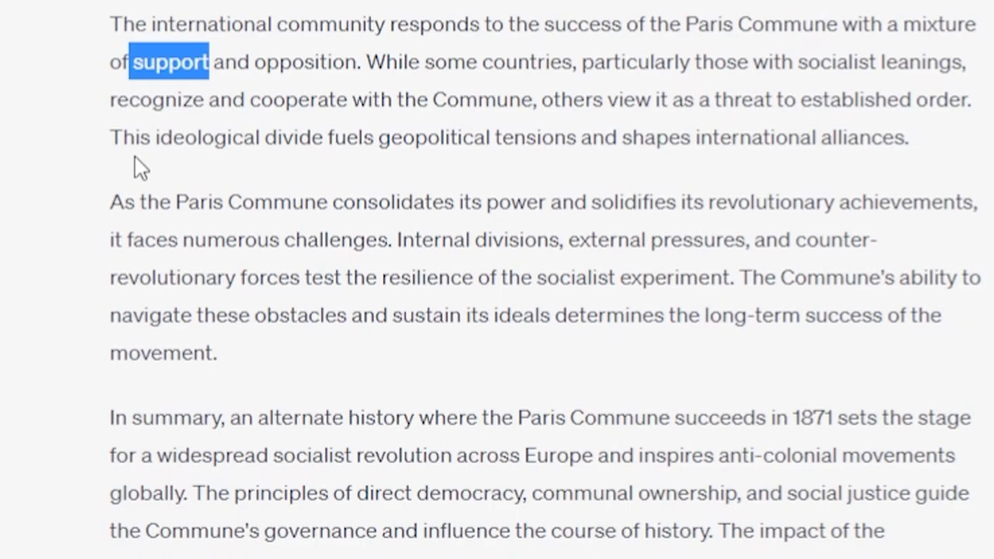
scroll("down", 3)
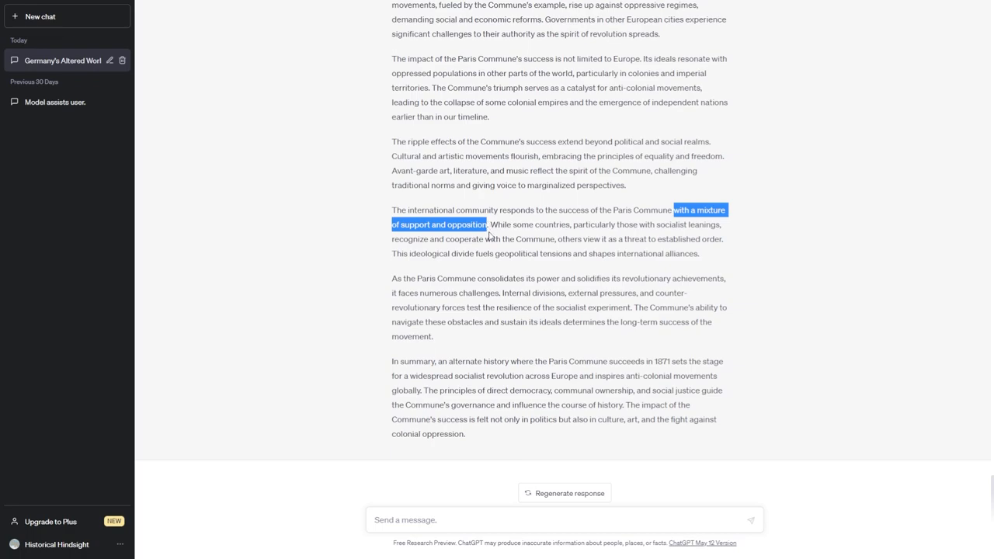
mouse_move(586, 303)
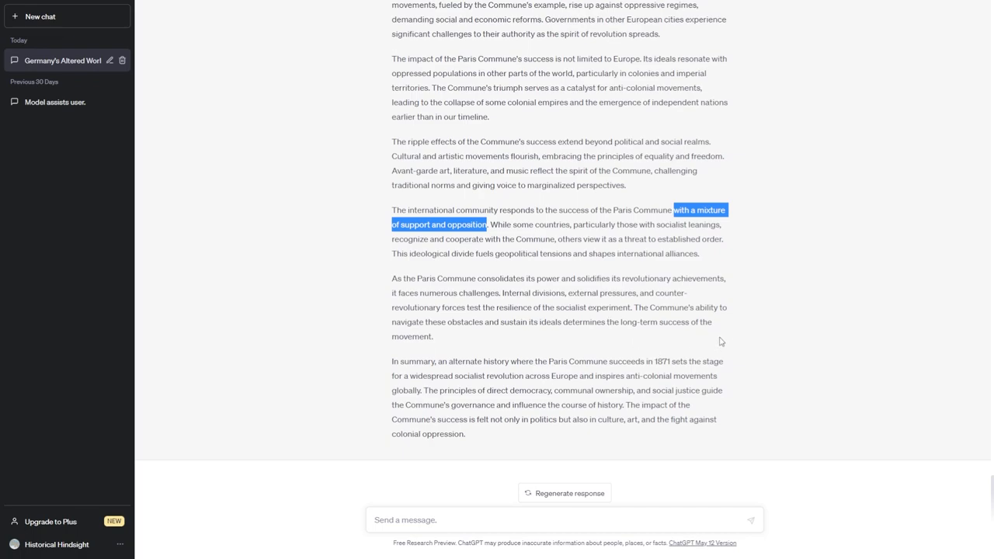
mouse_move(769, 328)
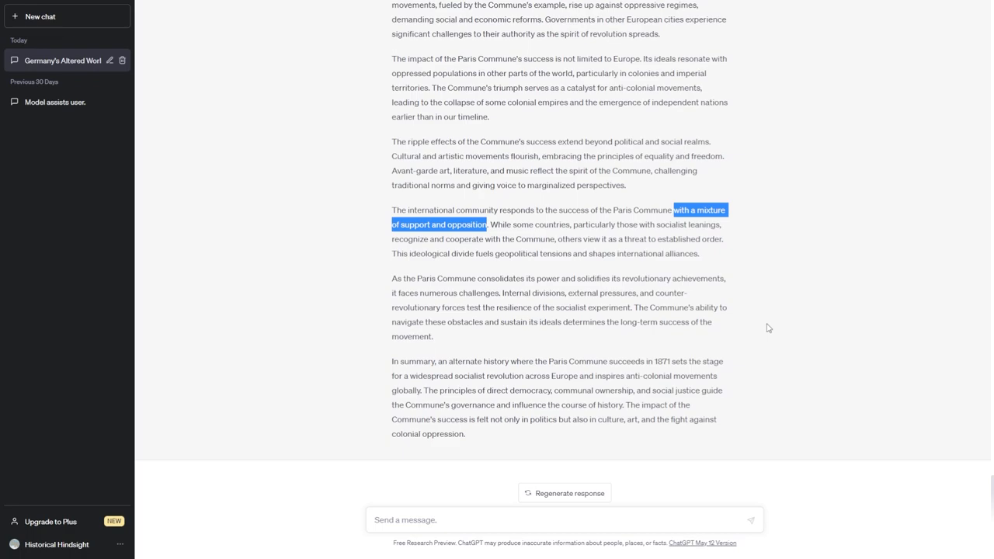
left_click(795, 325)
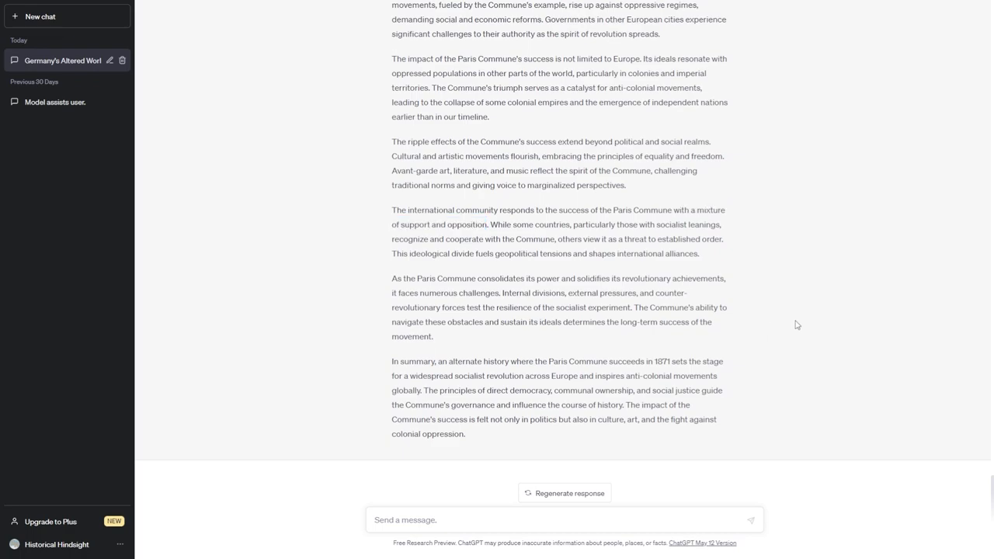